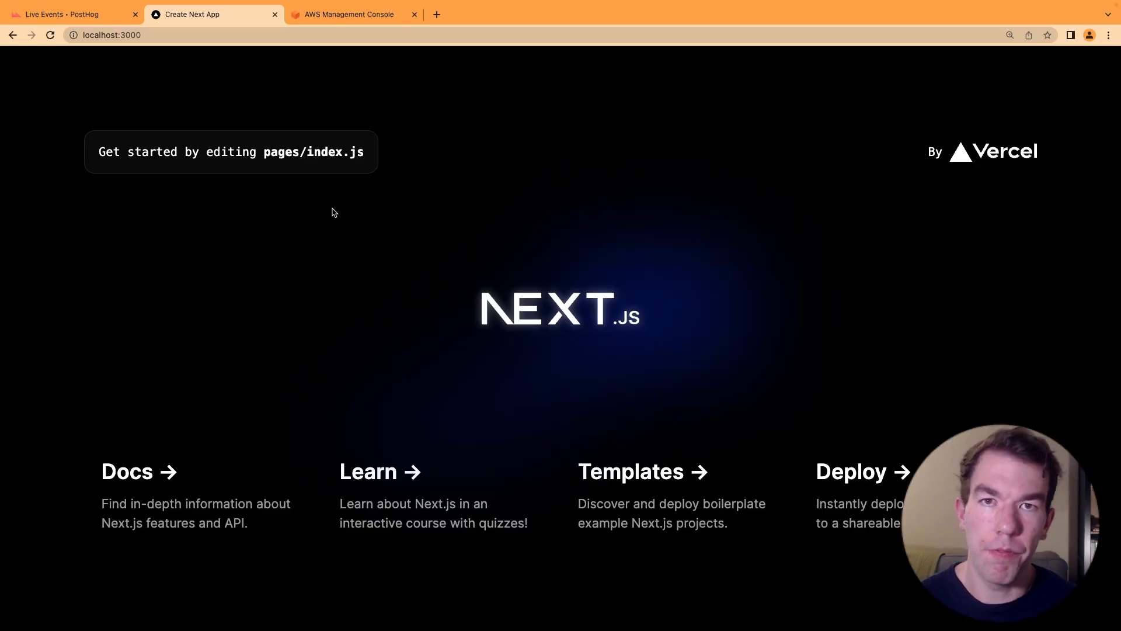
pyautogui.moveTo(435, 320)
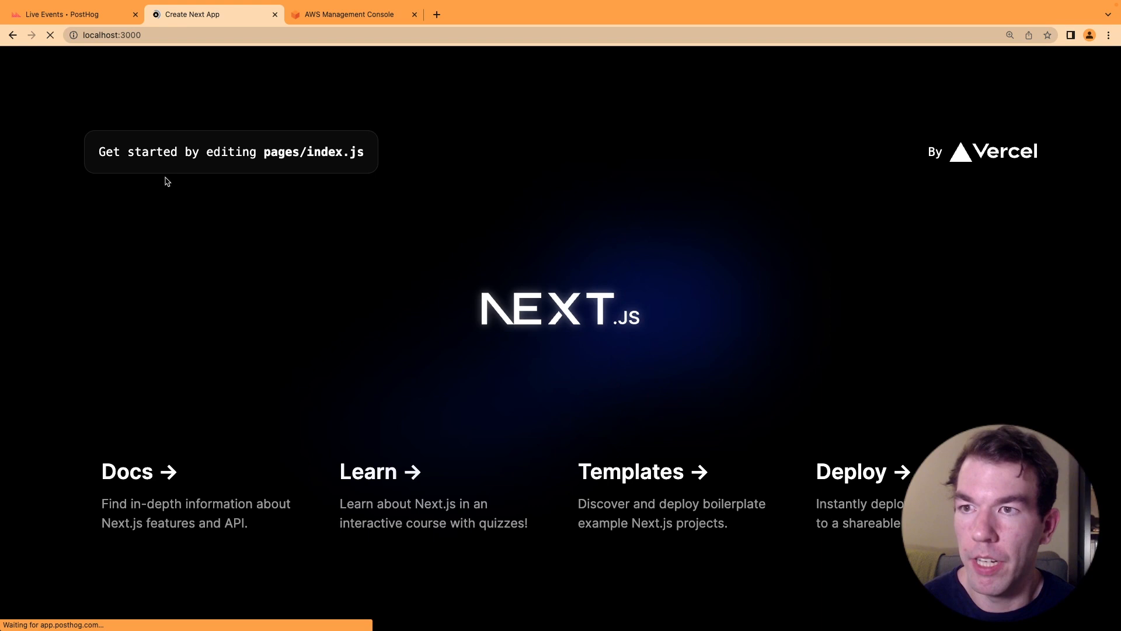
# - Check PostHog Live Events for incoming events from the local Next.js app
pyautogui.click(68, 14)
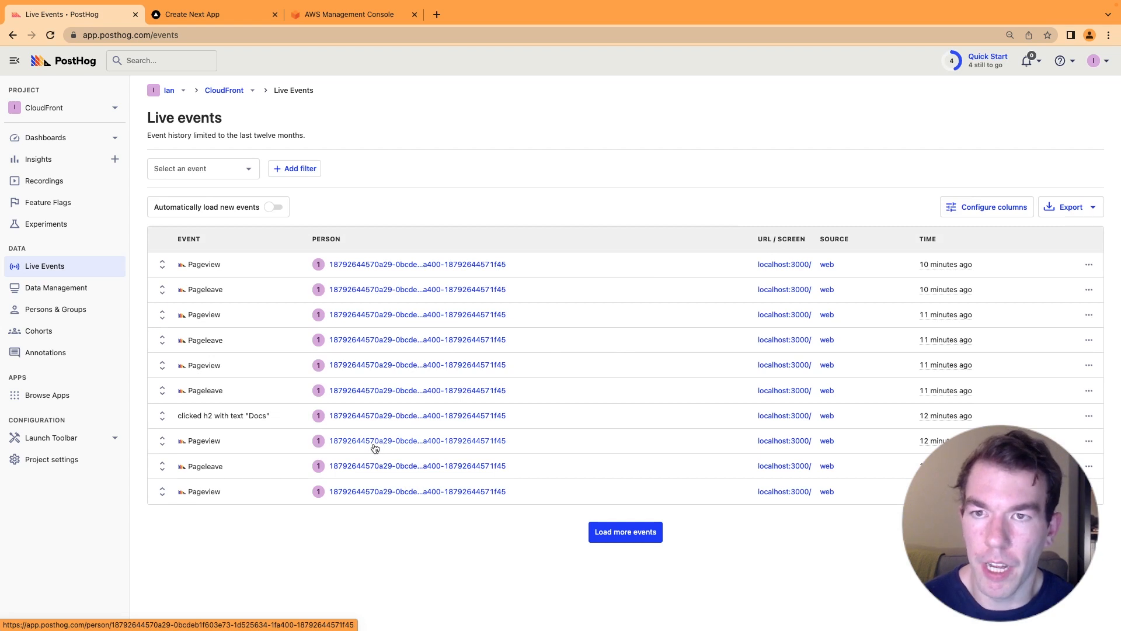
pyautogui.moveTo(396, 403)
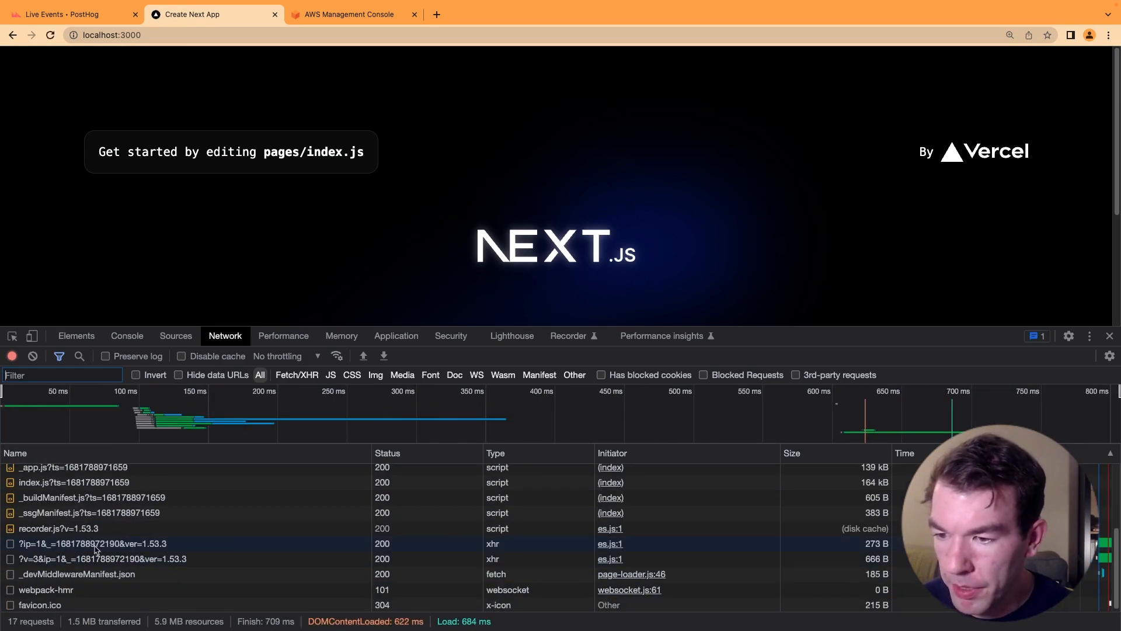
# - Inspect the app's event request headers, a POST to app.posthog.com
pyautogui.click(85, 543)
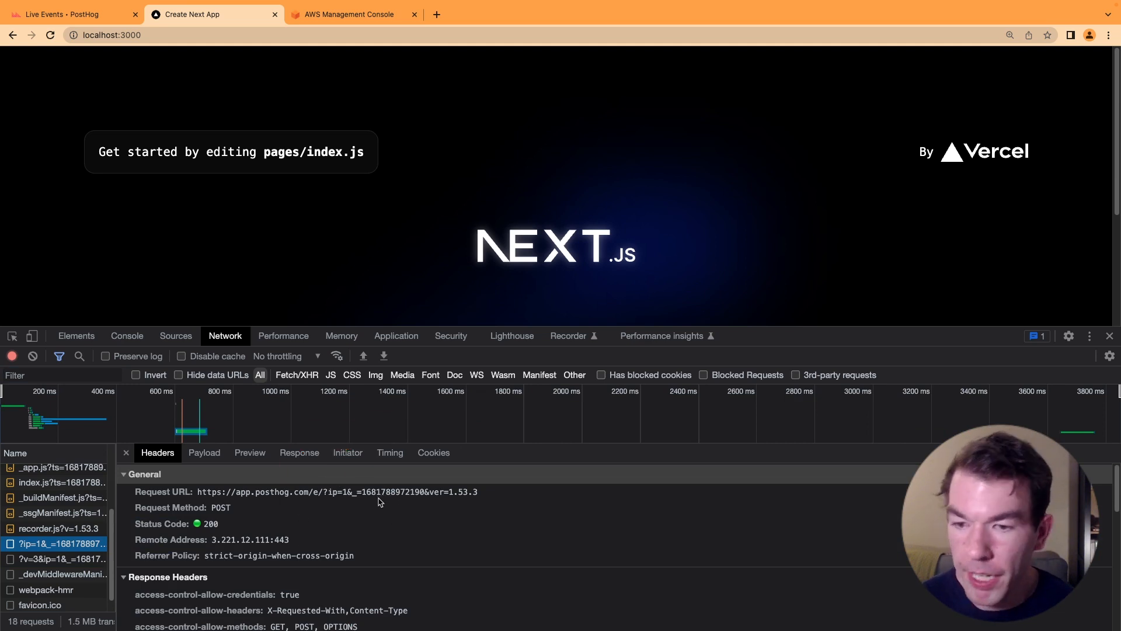
pyautogui.moveTo(440, 393)
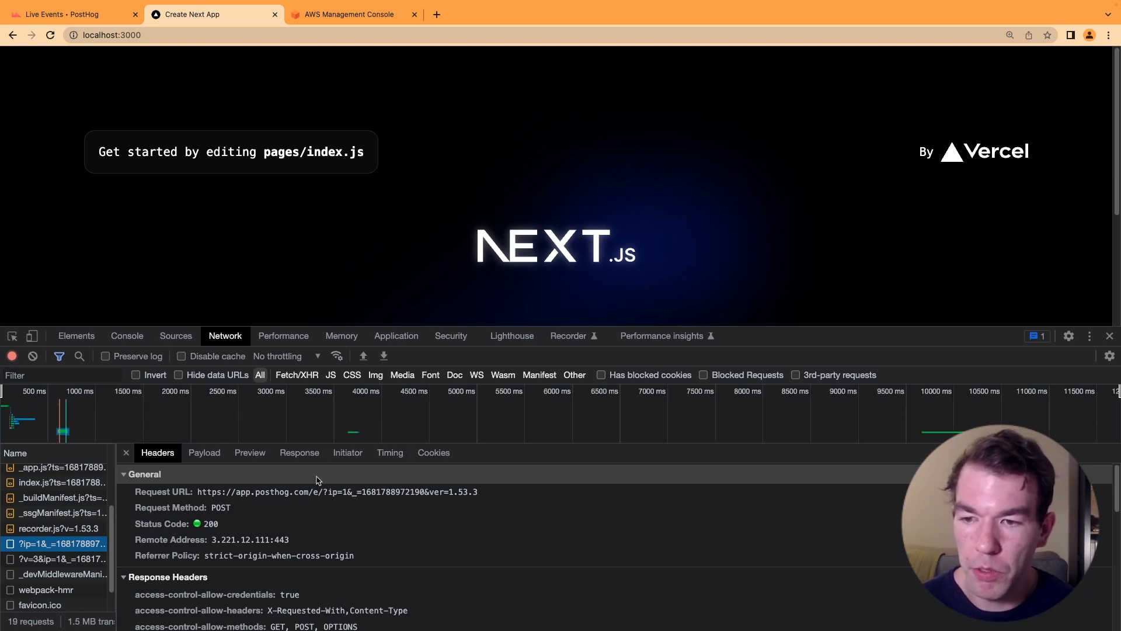
pyautogui.moveTo(300, 488)
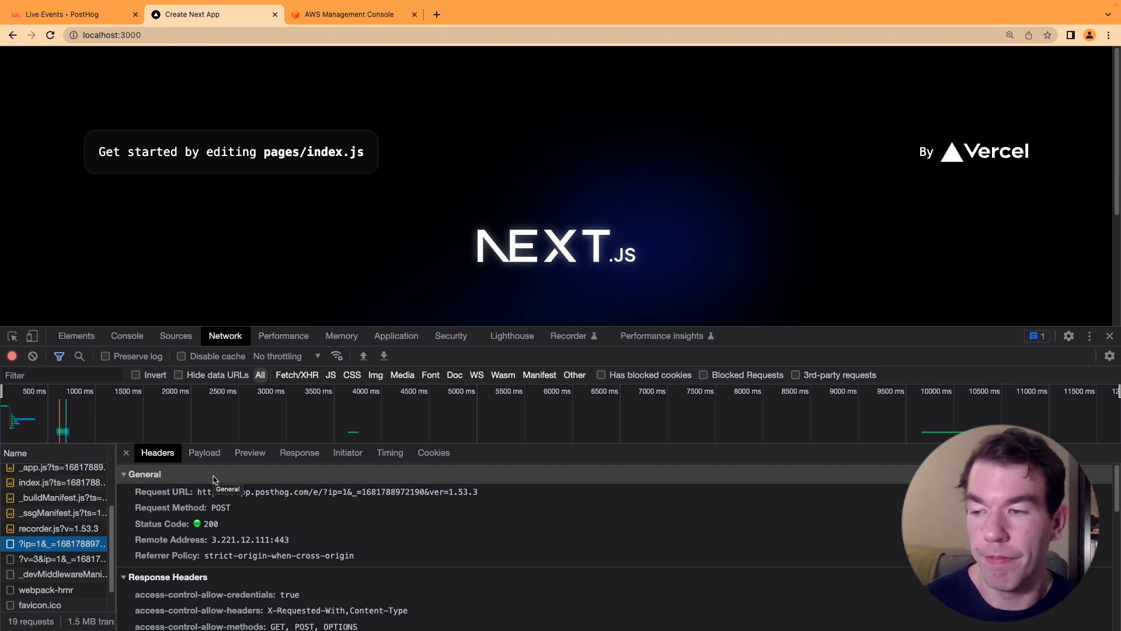
# - Search the AWS console for CloudFront and open the CloudFront service
pyautogui.click(351, 14)
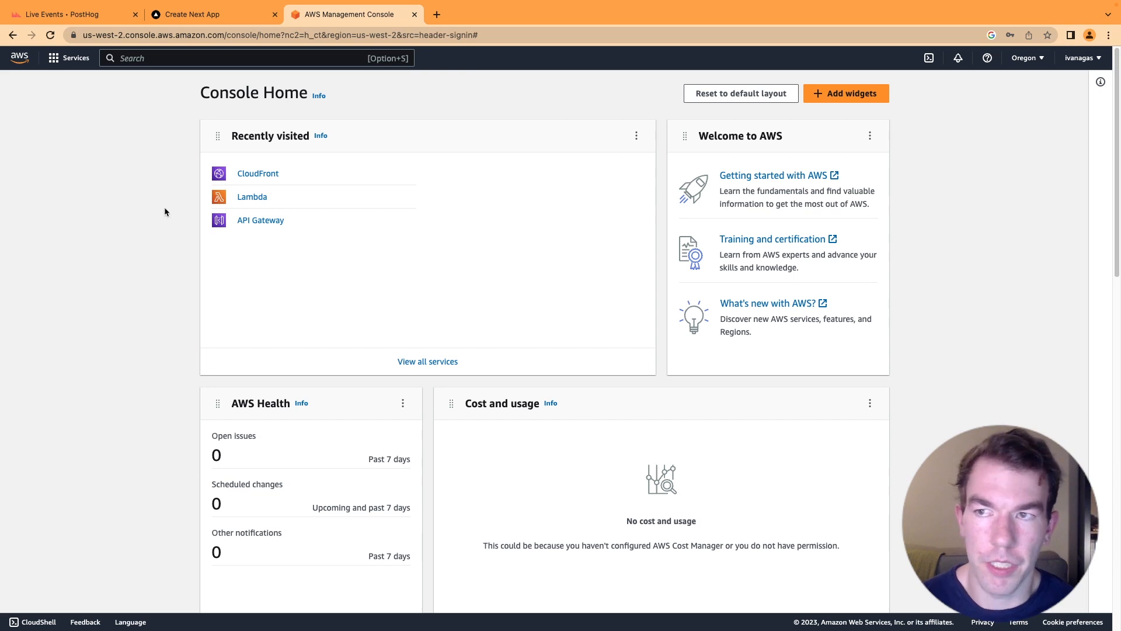
pyautogui.moveTo(415, 208)
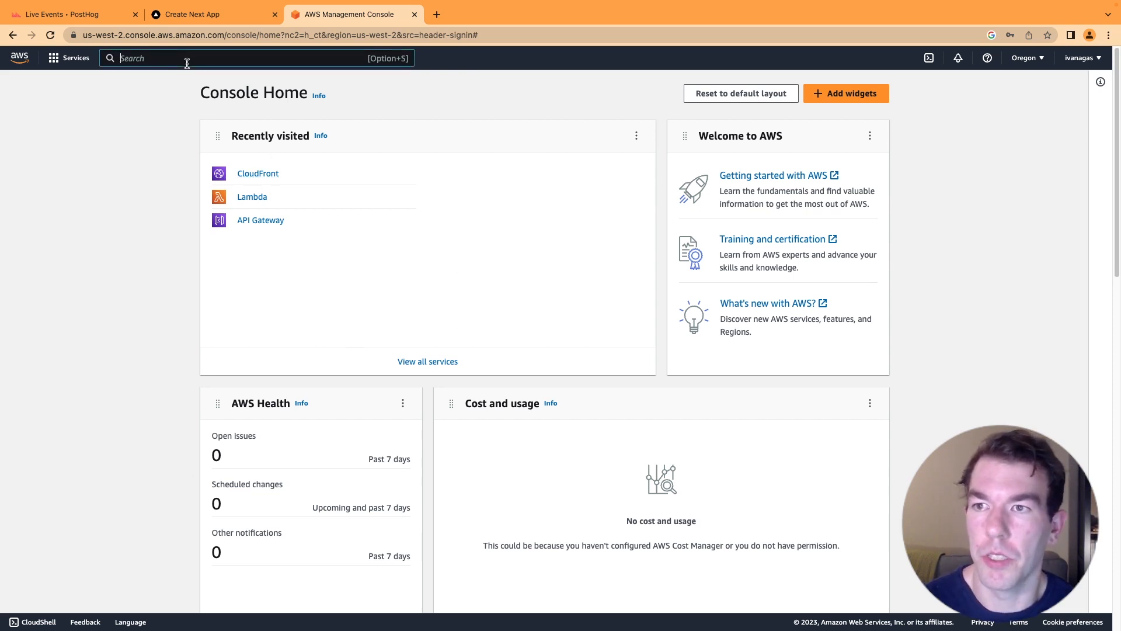
pyautogui.write('Cloud')
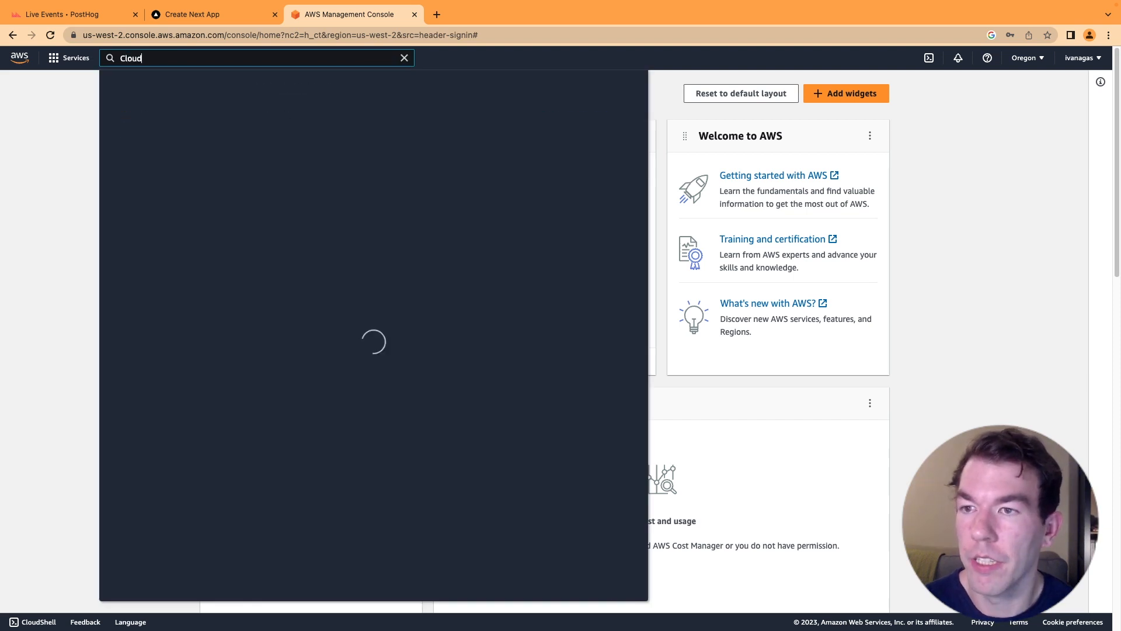
pyautogui.write('Front')
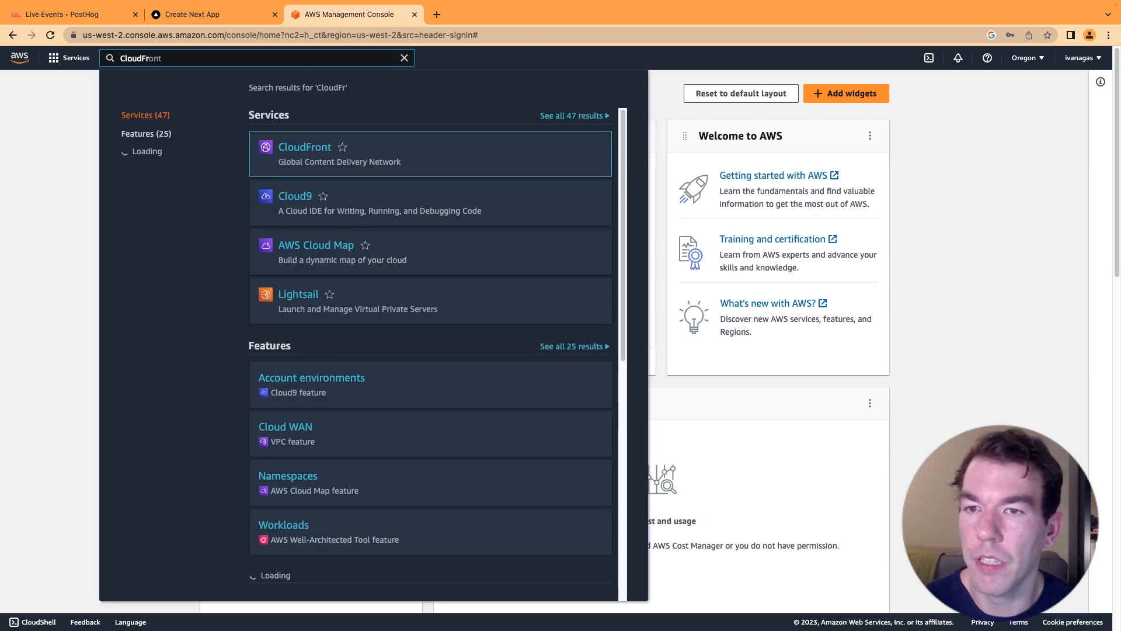
pyautogui.click(304, 147)
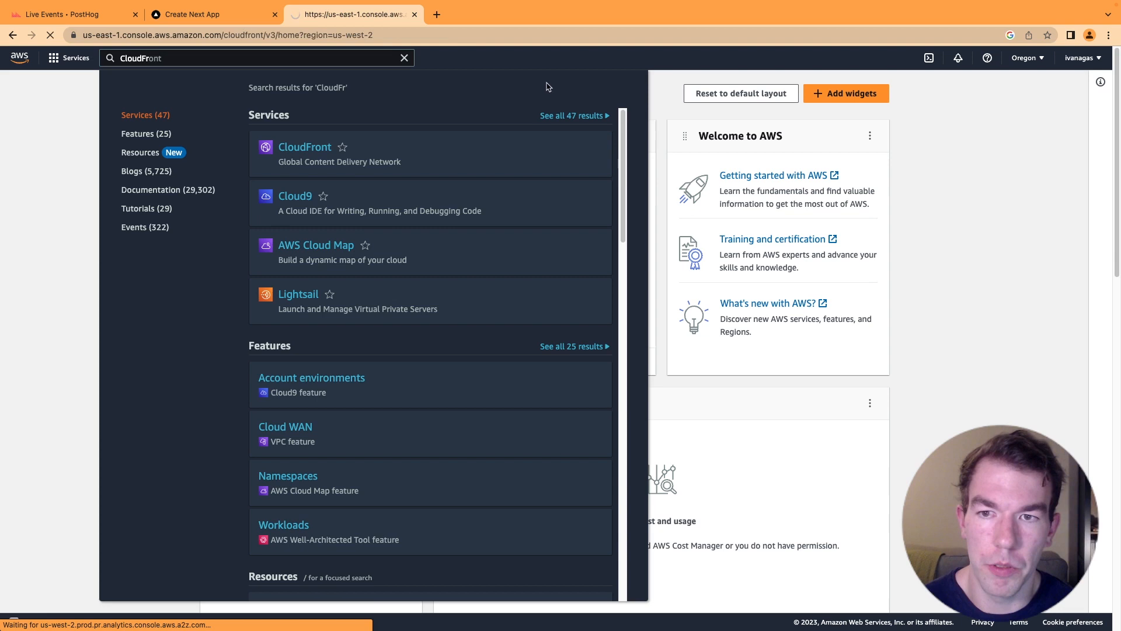
pyautogui.click(303, 147)
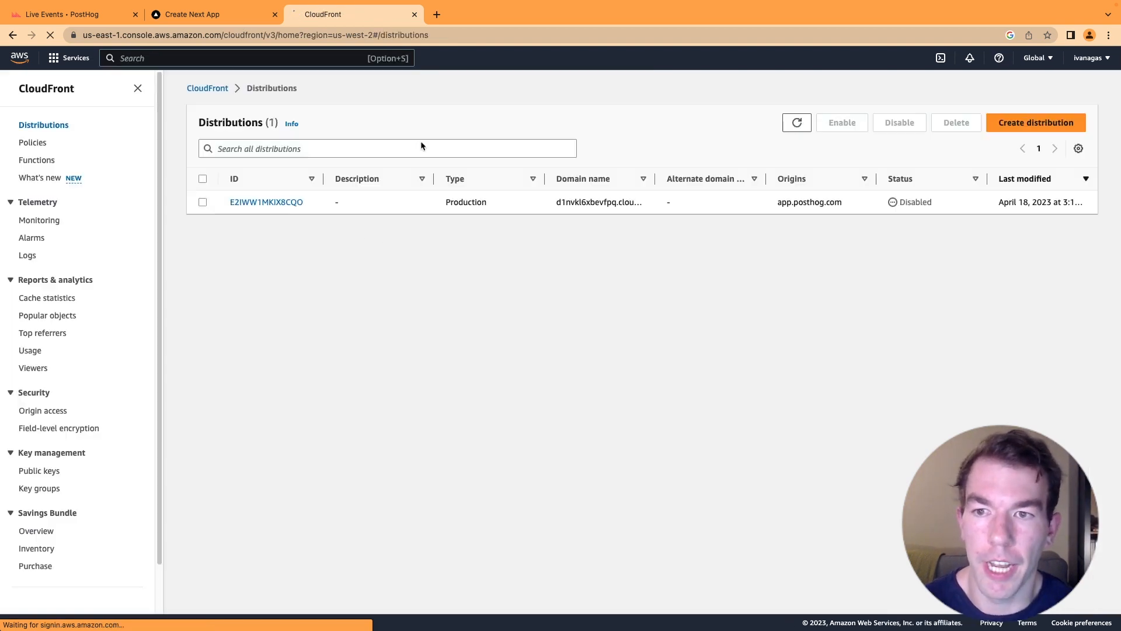
# - Create a distribution with origin domain app.posthog.com and scroll to cache behavior
pyautogui.click(1035, 122)
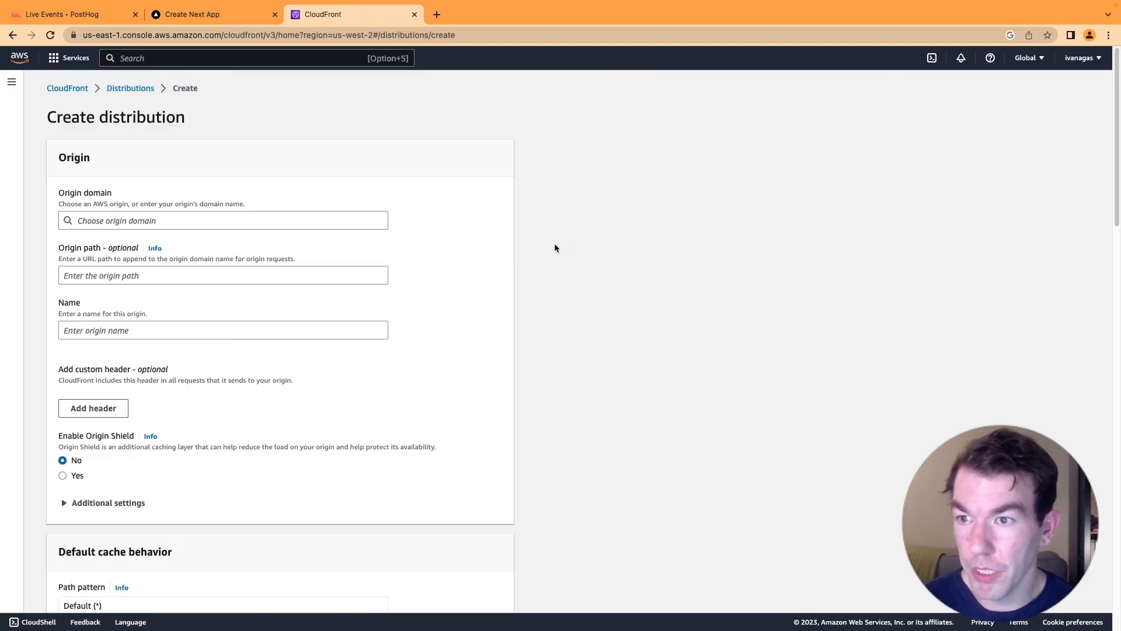
pyautogui.click(223, 220)
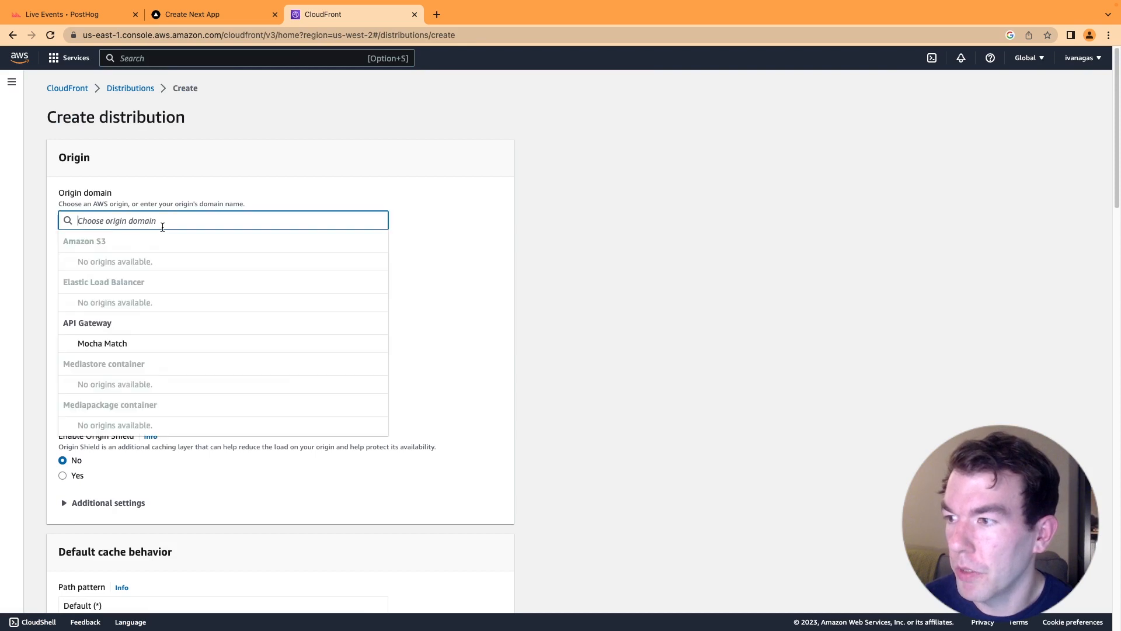
pyautogui.write('a')
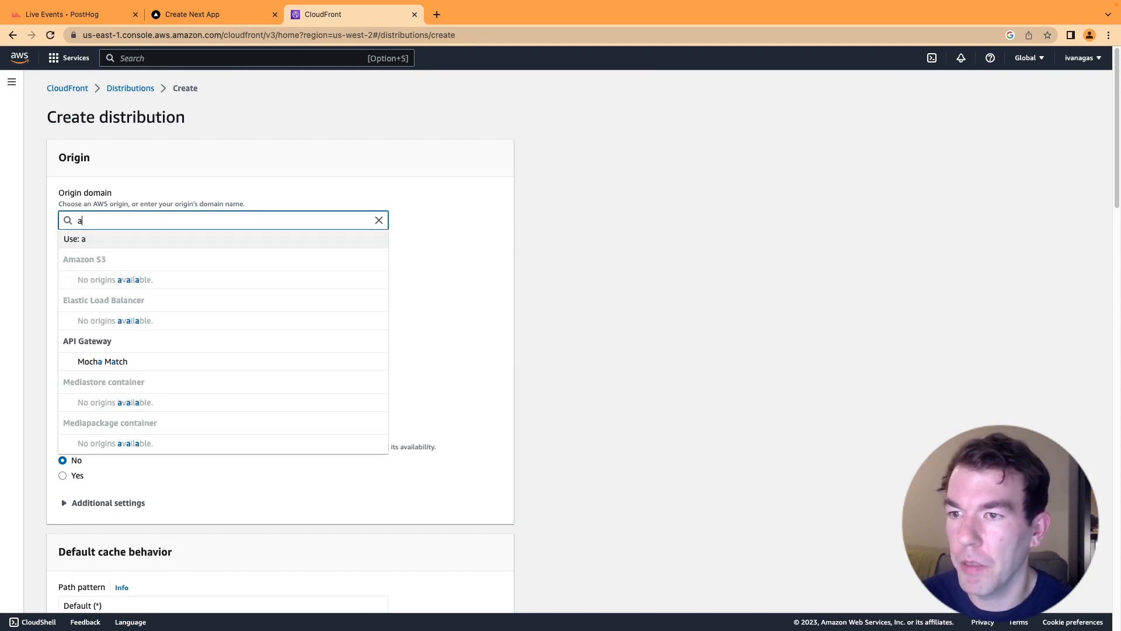
pyautogui.write('pp.posthog')
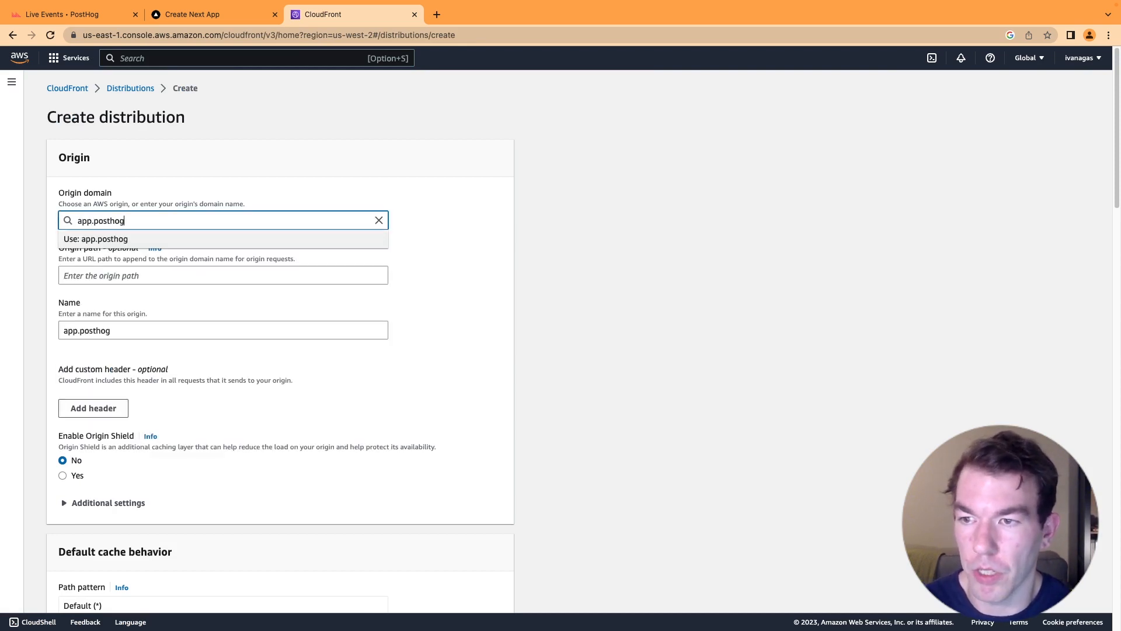
pyautogui.write('.com')
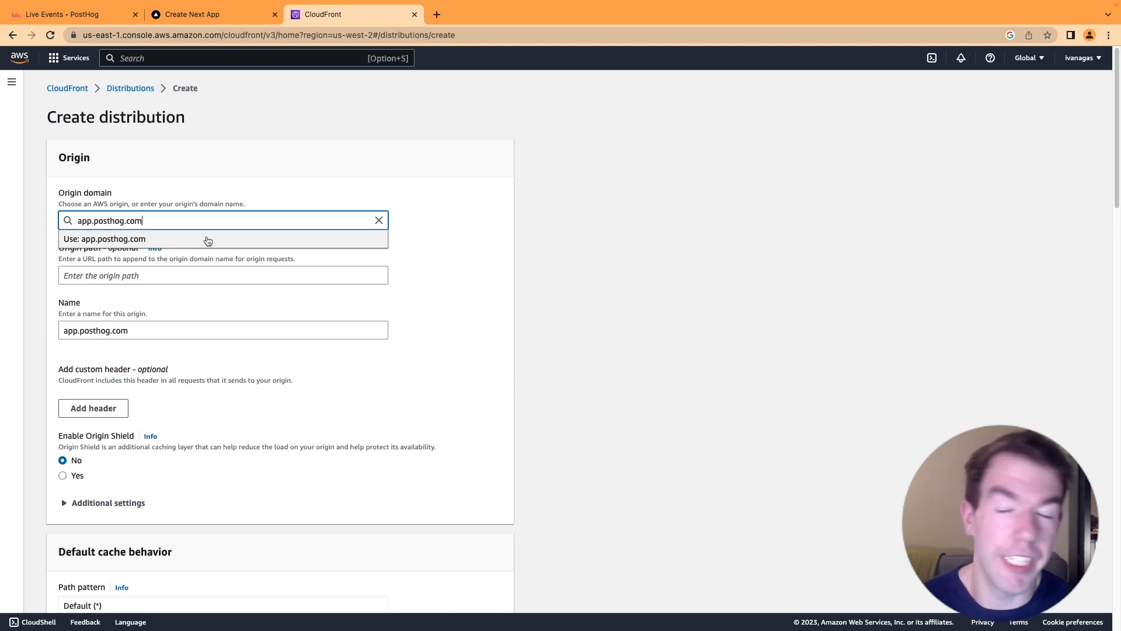
pyautogui.moveTo(141, 290)
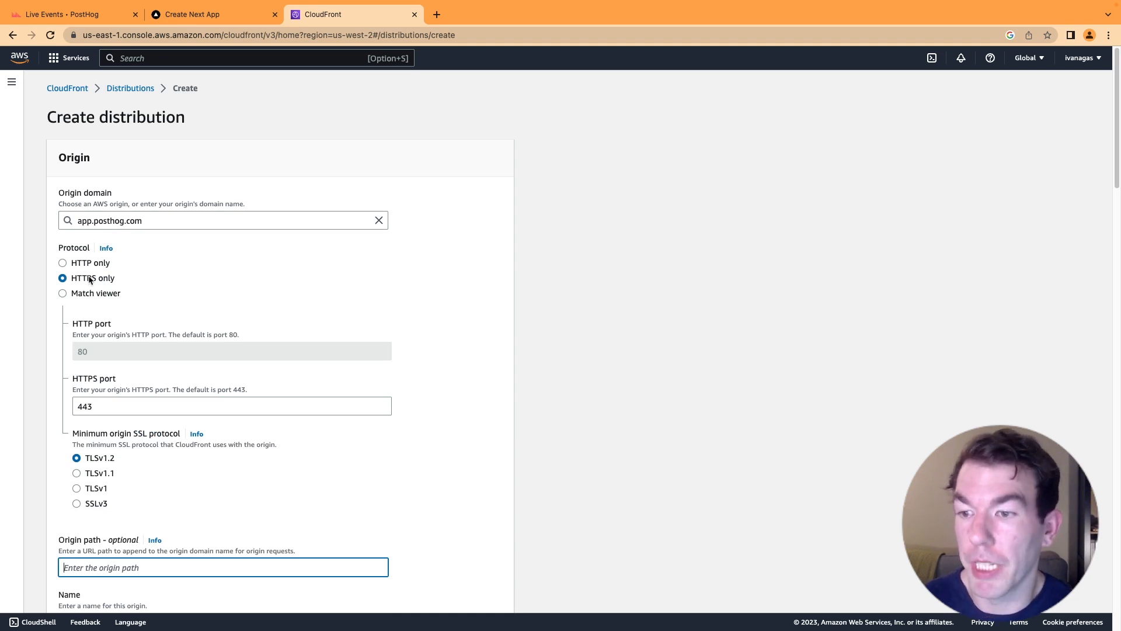
pyautogui.scroll(-3)
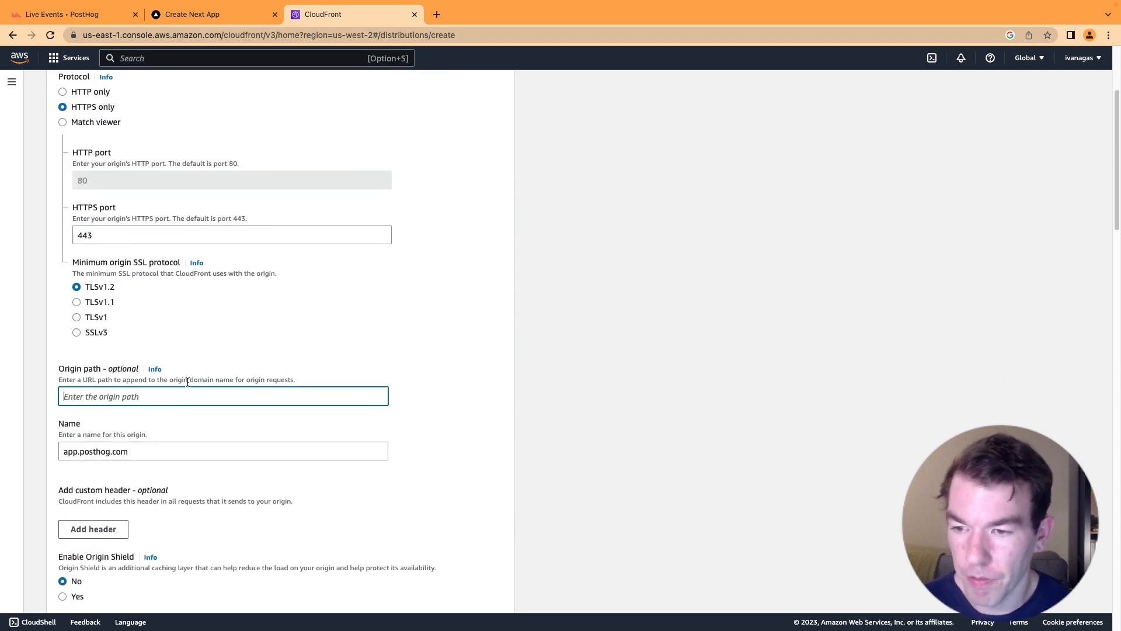
pyautogui.scroll(-3)
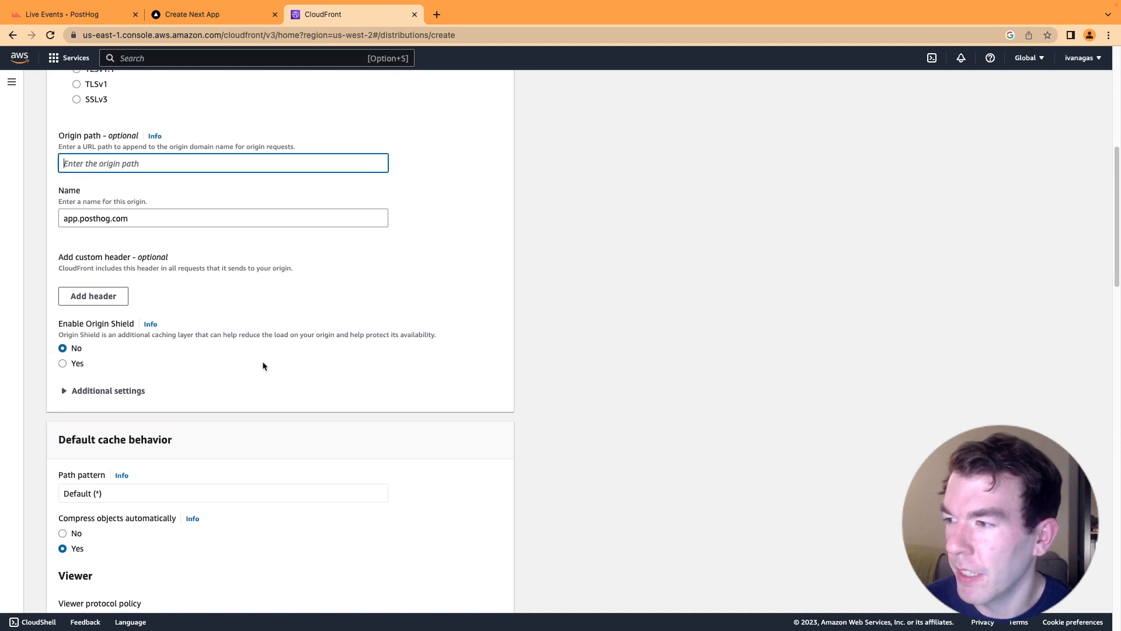
pyautogui.scroll(-3)
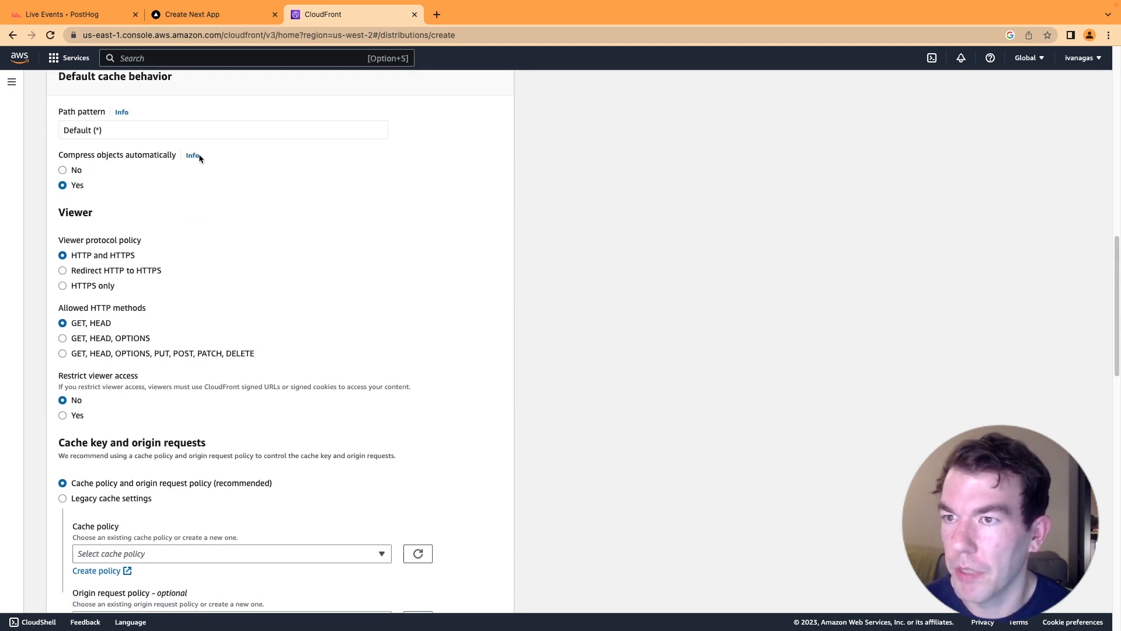
# - Allow GET, HEAD, OPTIONS, PUT, POST, PATCH, DELETE and cache OPTIONS requests
pyautogui.scroll(3)
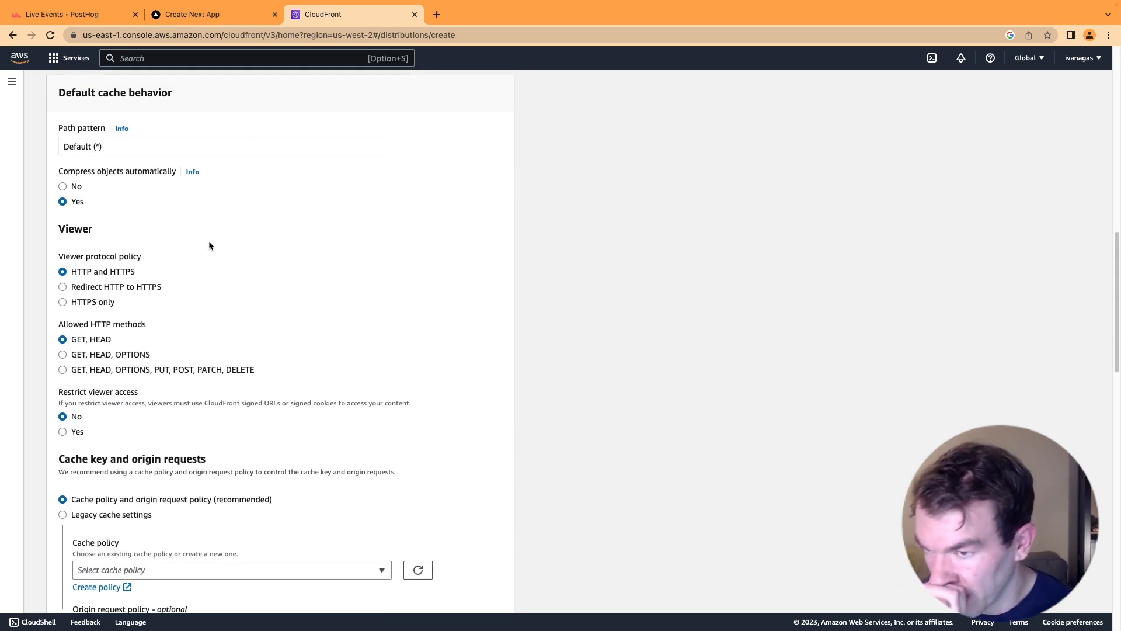
pyautogui.moveTo(118, 325)
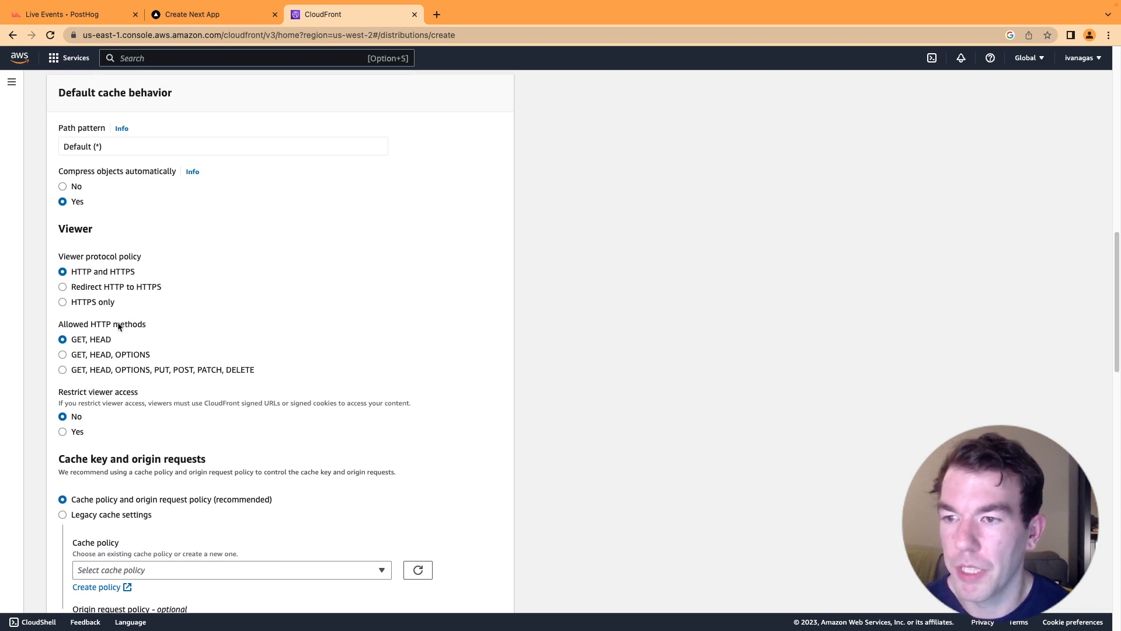
pyautogui.click(63, 369)
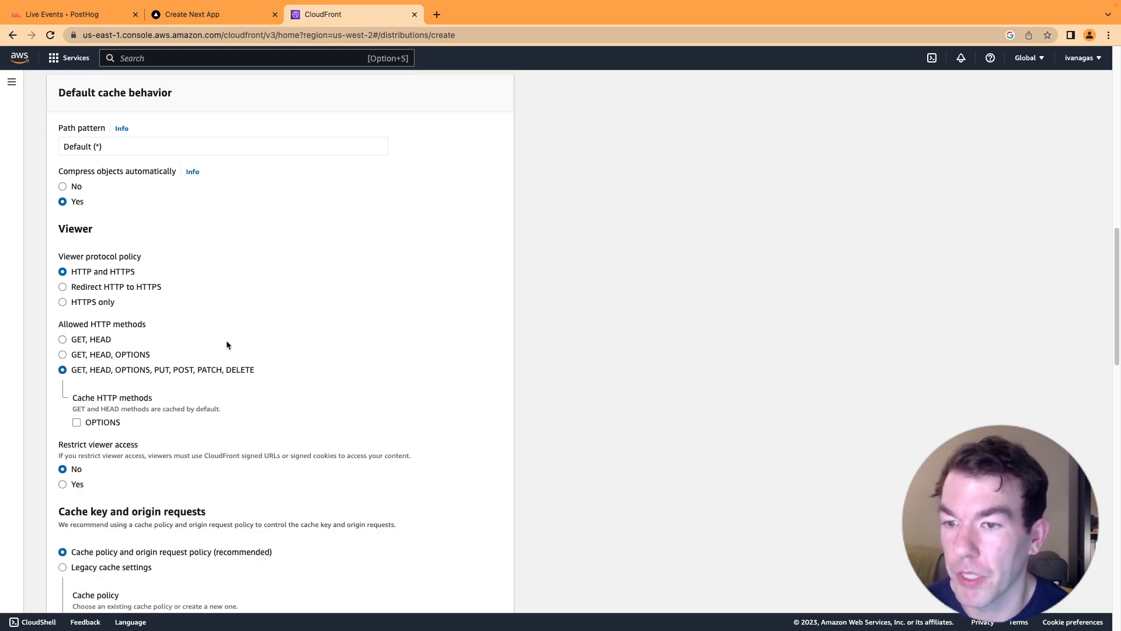
pyautogui.moveTo(257, 369)
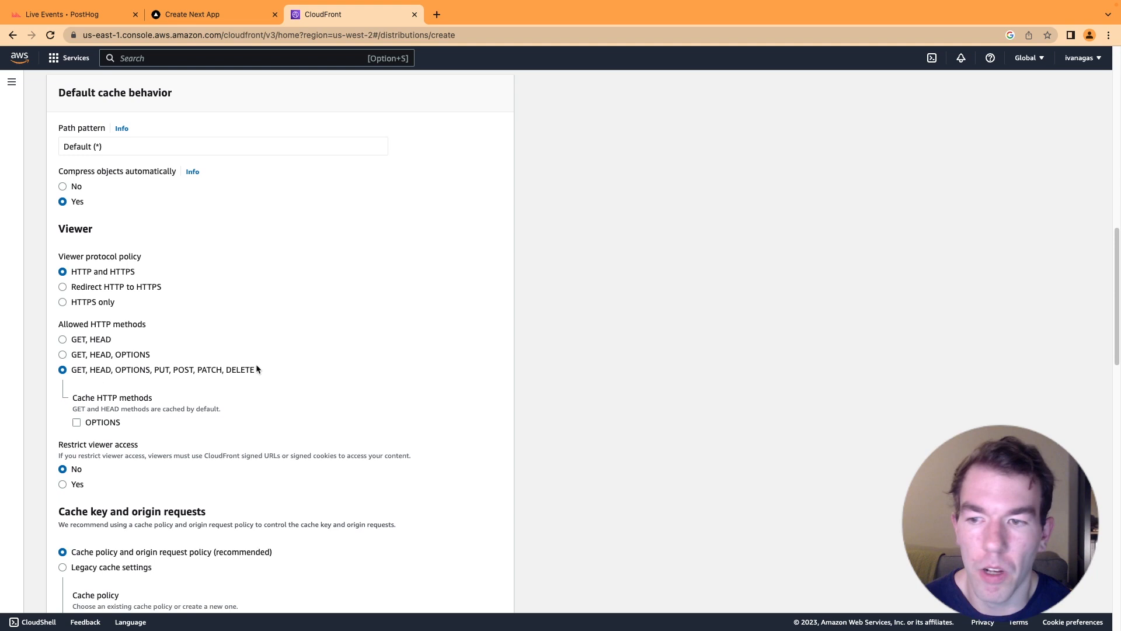
pyautogui.click(76, 421)
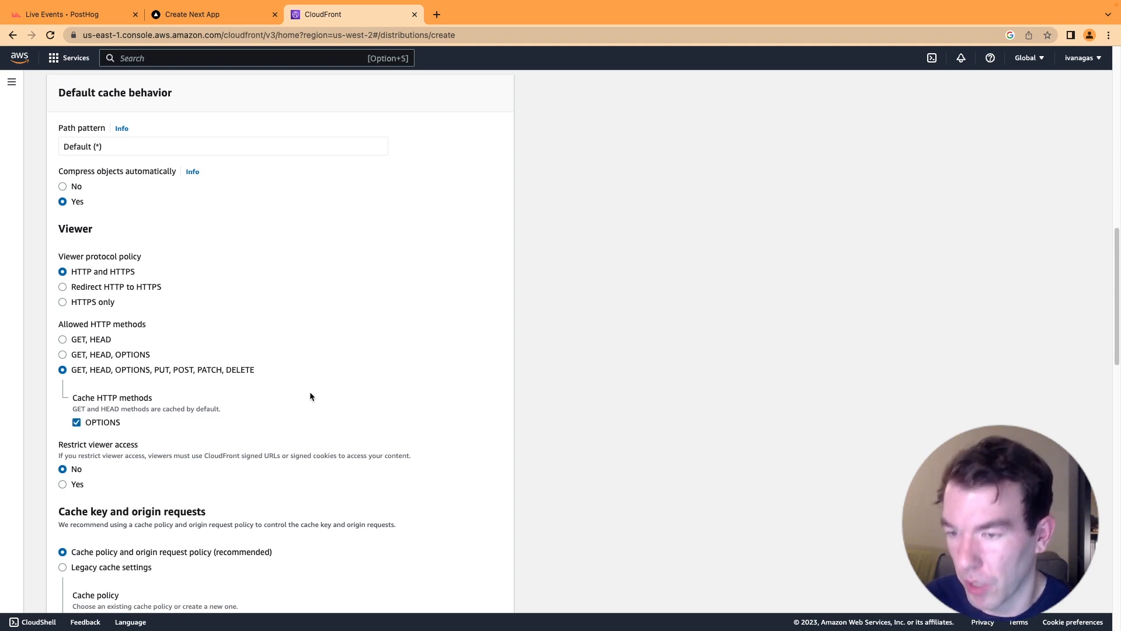
pyautogui.moveTo(275, 388)
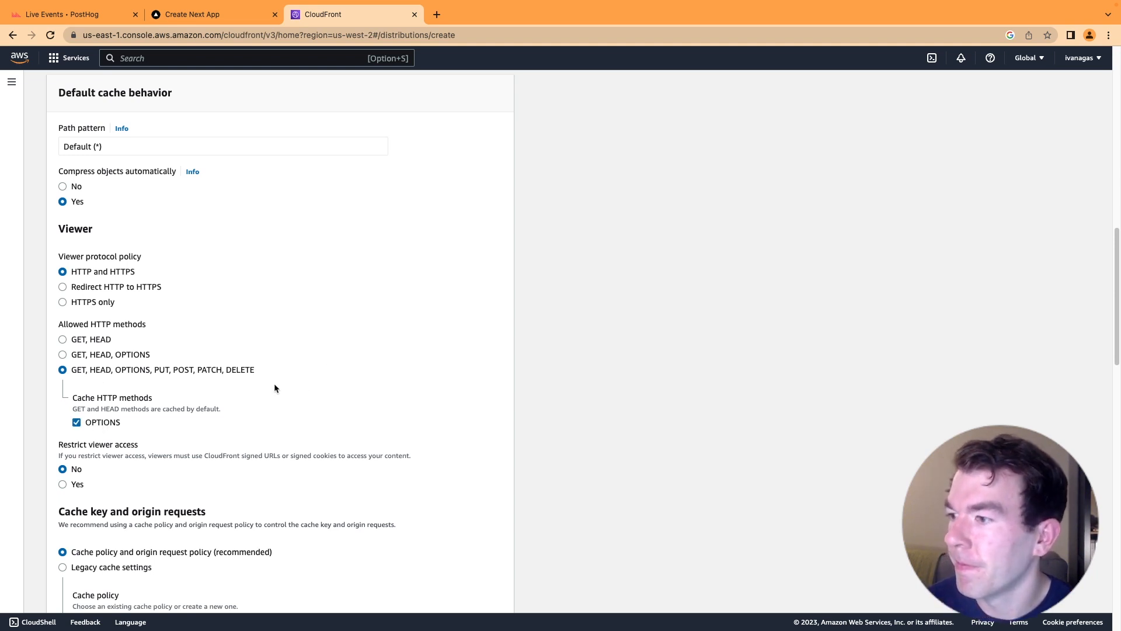
pyautogui.scroll(-3)
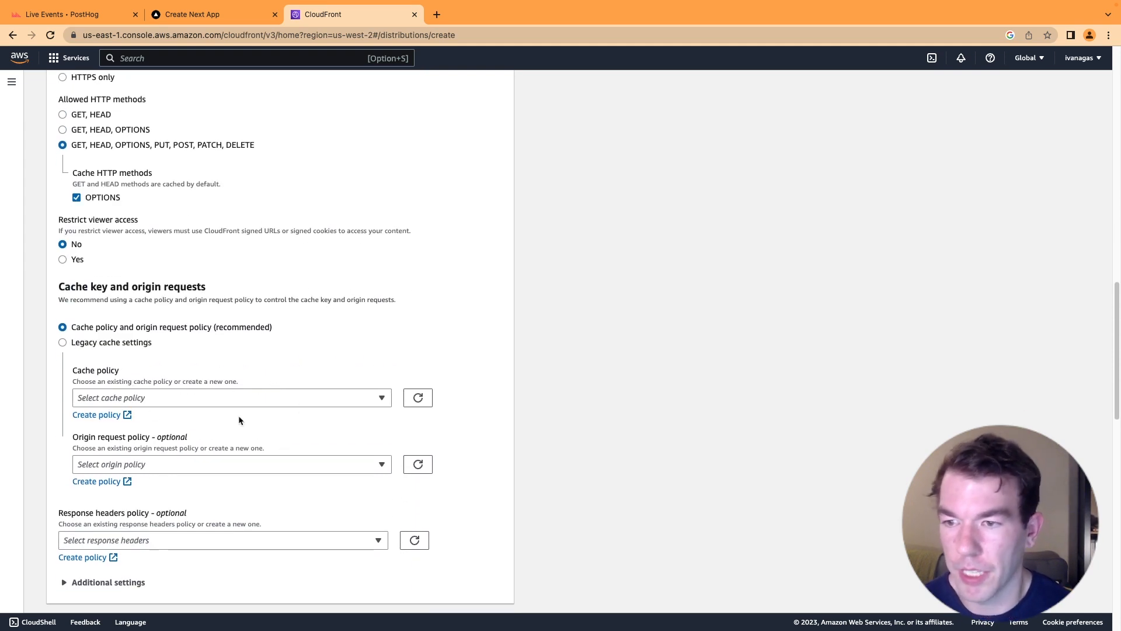
pyautogui.moveTo(96, 415)
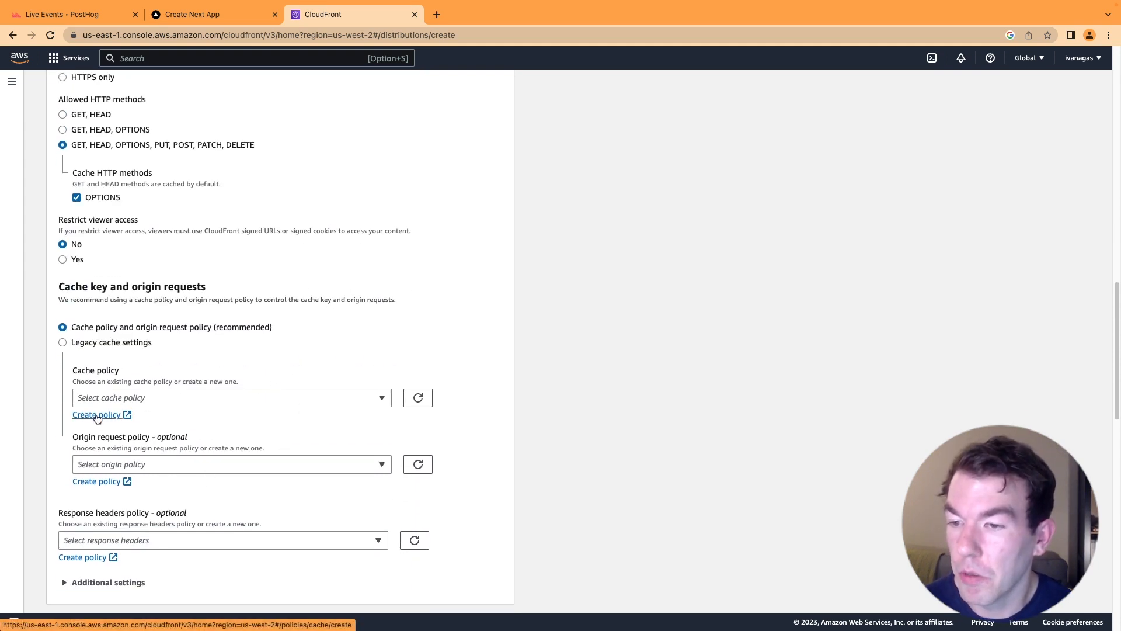
# - Start a new cache policy named origin-cors that includes specific headers
pyautogui.click(97, 414)
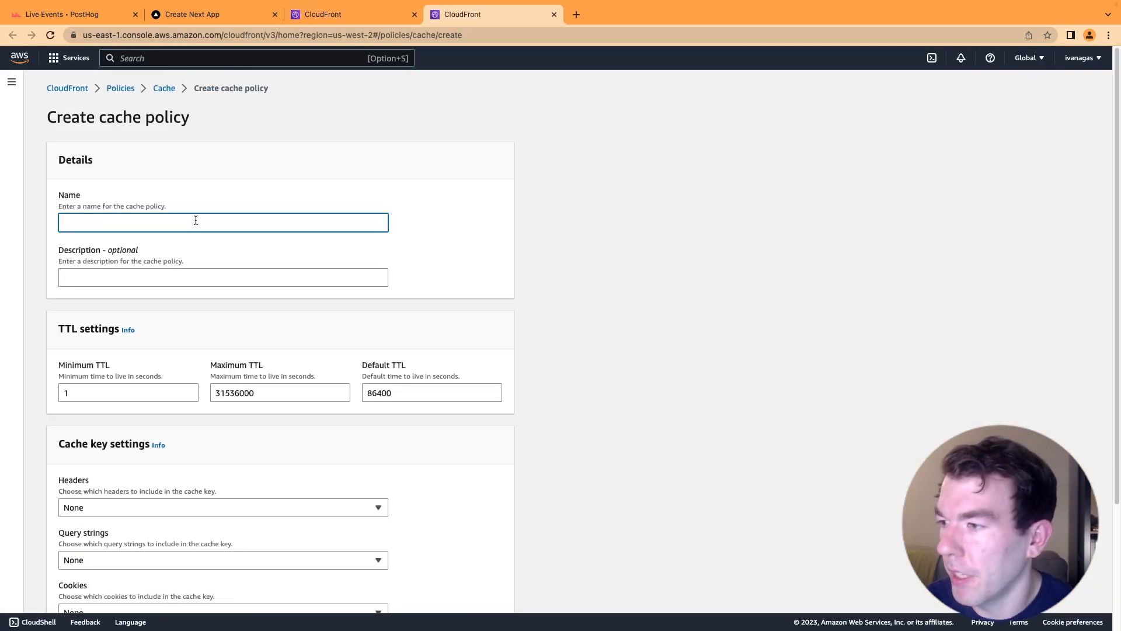
pyautogui.write('origi')
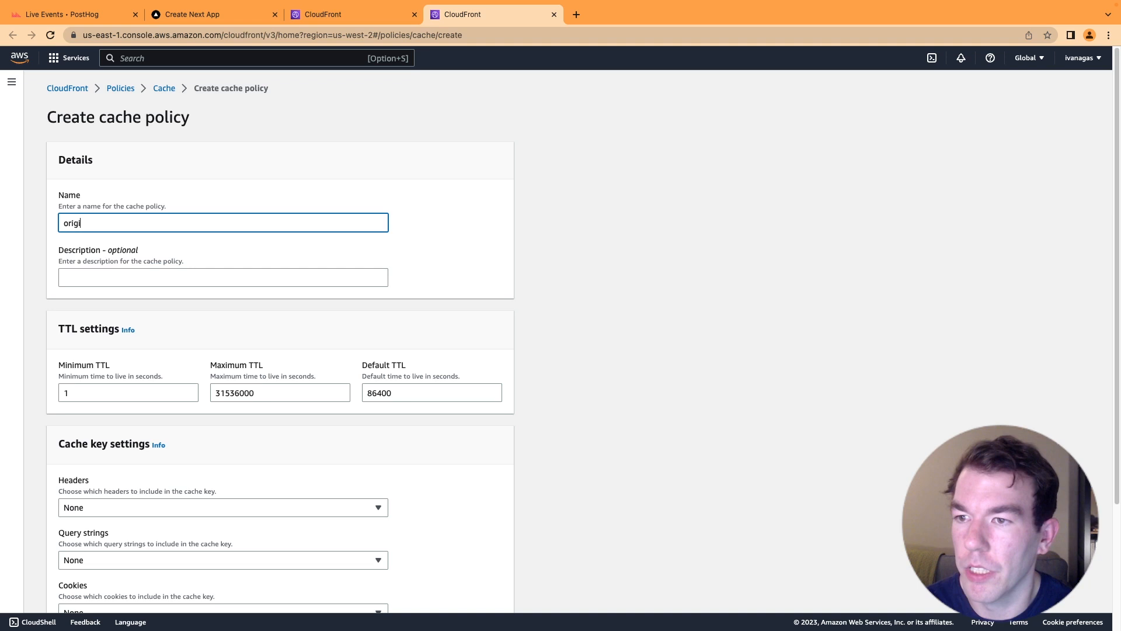
pyautogui.write('n-cp')
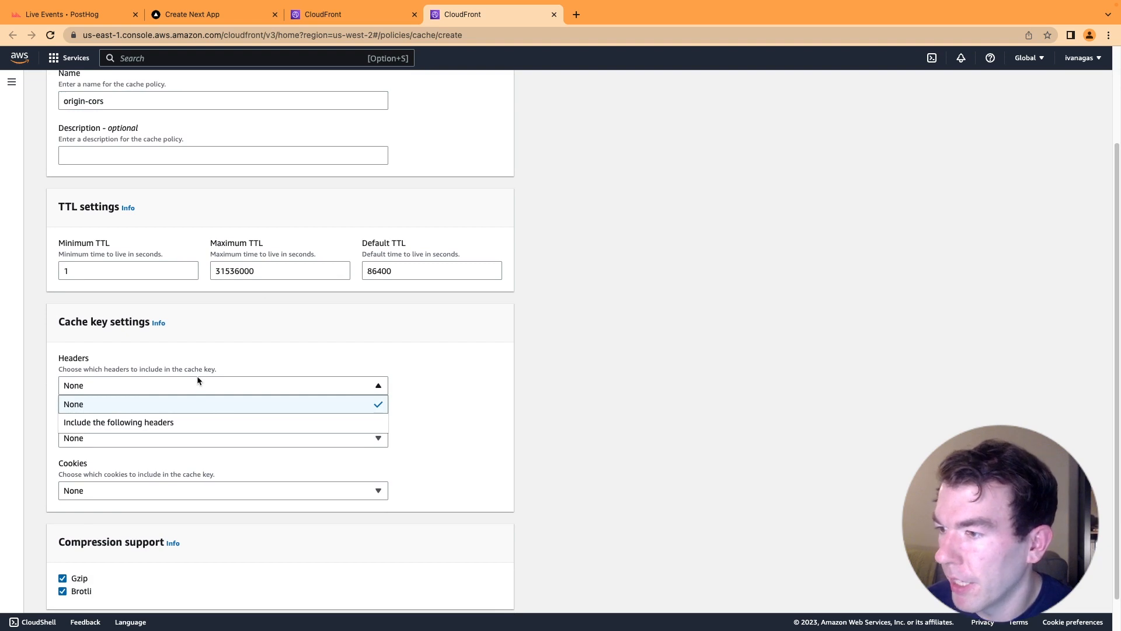
pyautogui.click(118, 422)
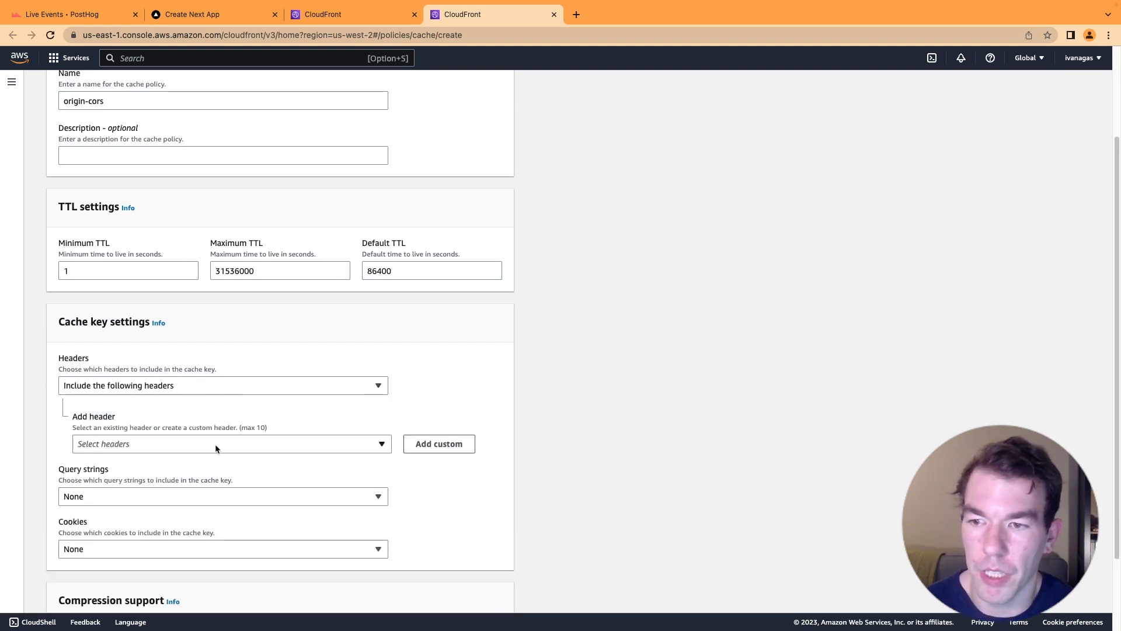
# - Add Authorization and Origin headers, include all query strings, and create the policy
pyautogui.click(231, 444)
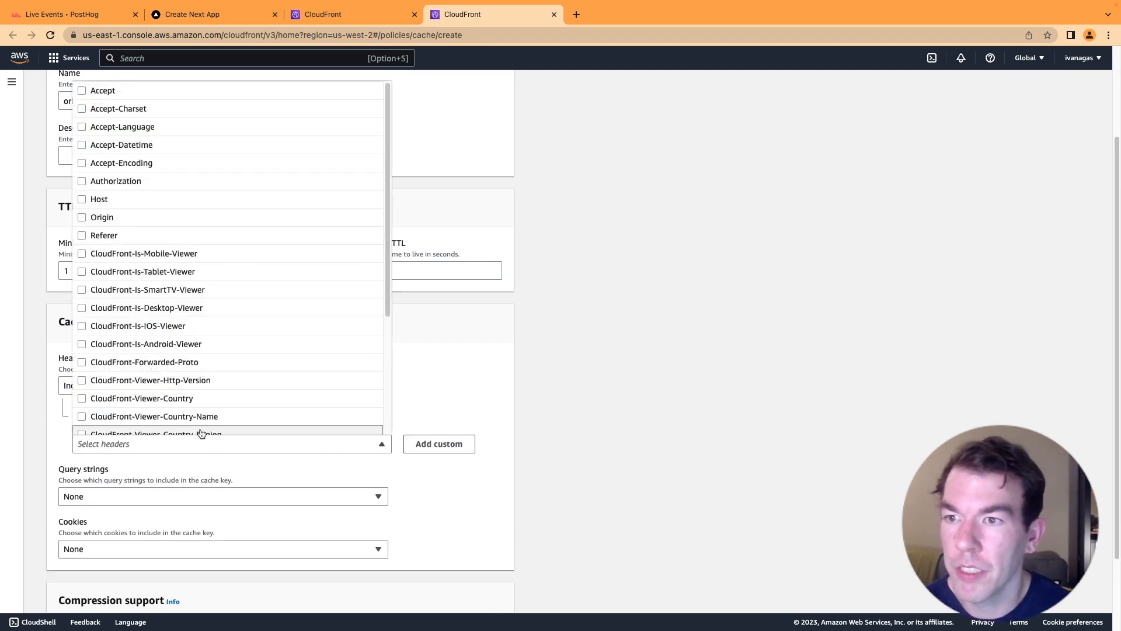
pyautogui.click(82, 181)
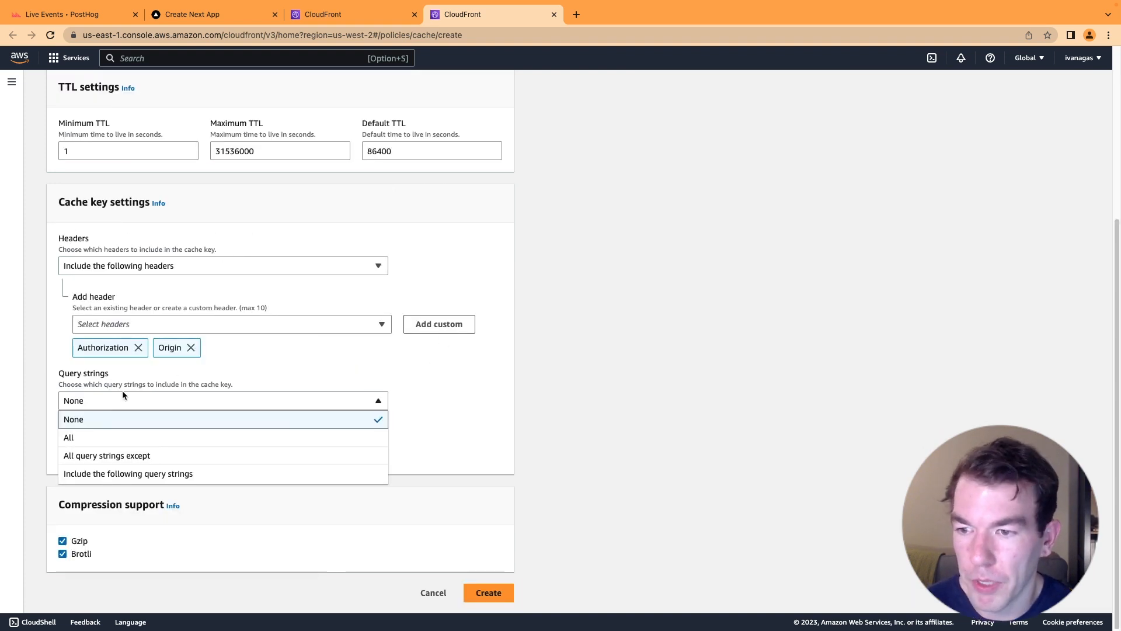
pyautogui.moveTo(102, 440)
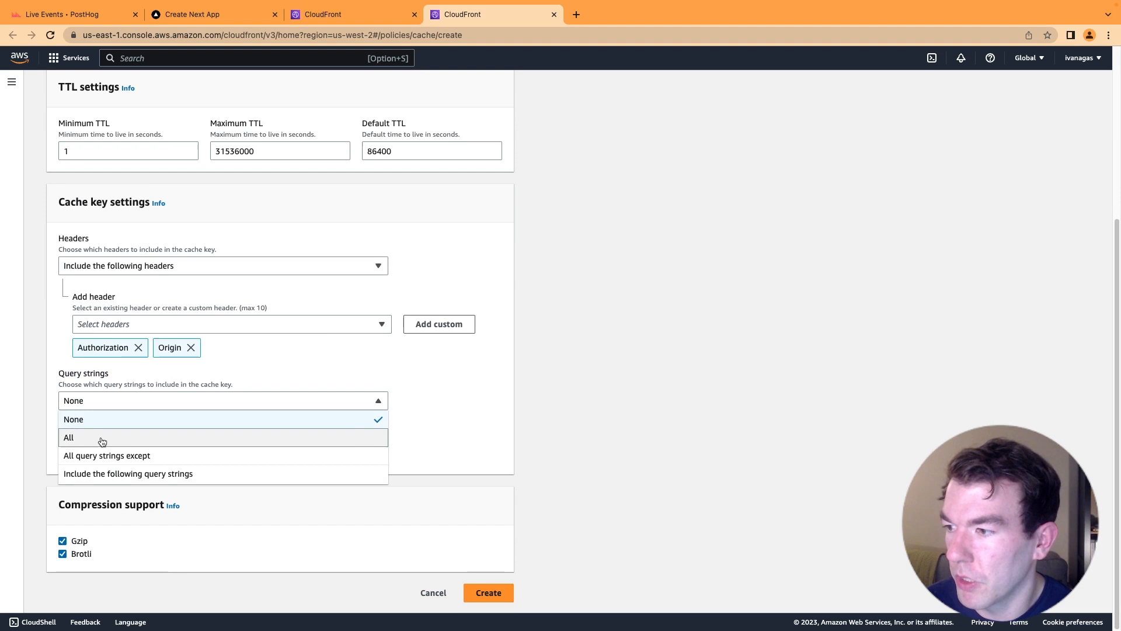
pyautogui.click(69, 437)
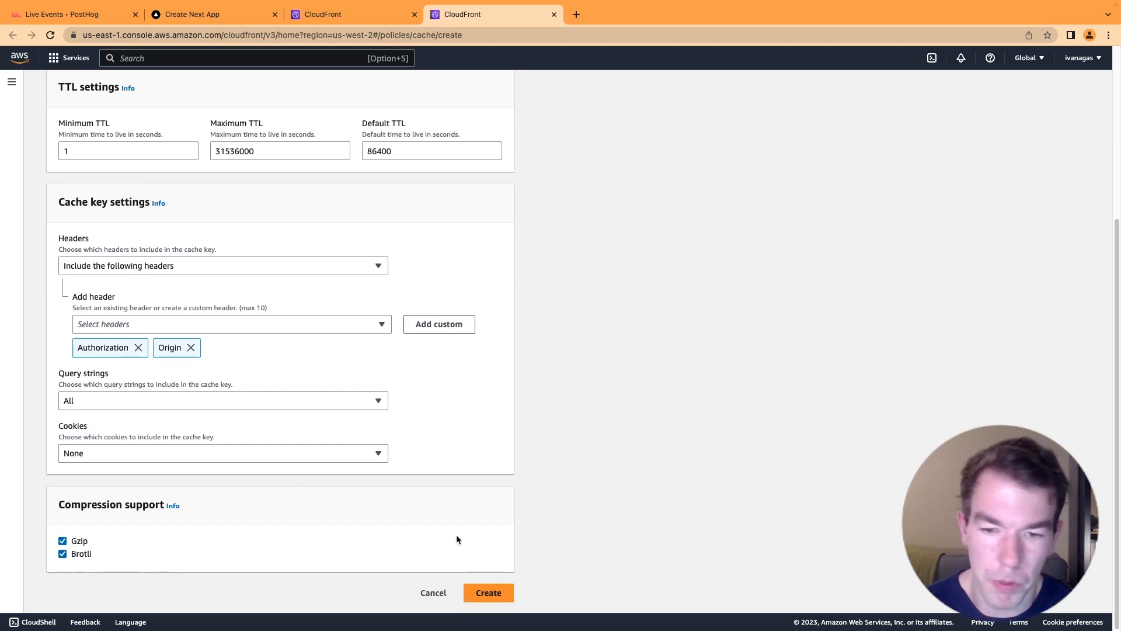
pyautogui.click(488, 592)
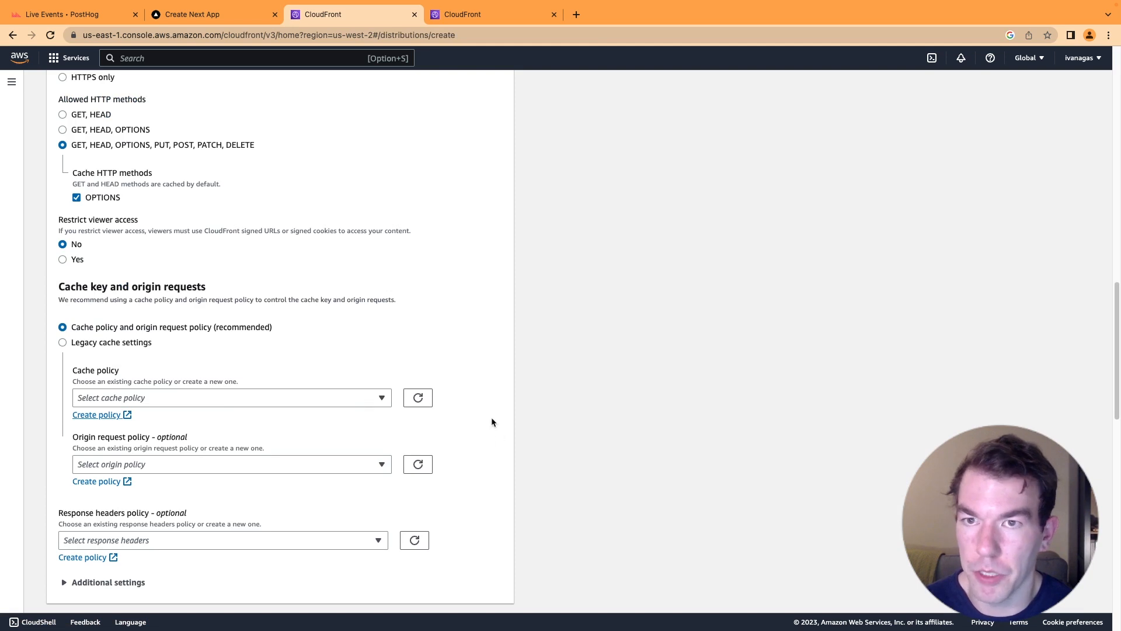
pyautogui.moveTo(469, 427)
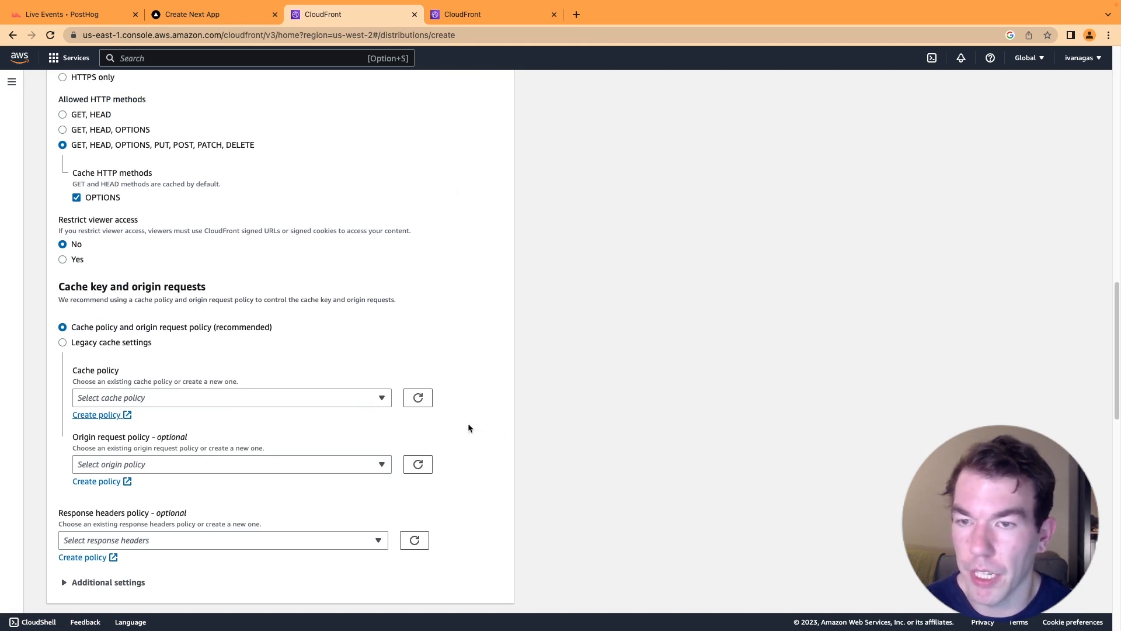
# - Select origin-cors cache policy and CORS-CustomOrigin origin request policy
pyautogui.click(230, 397)
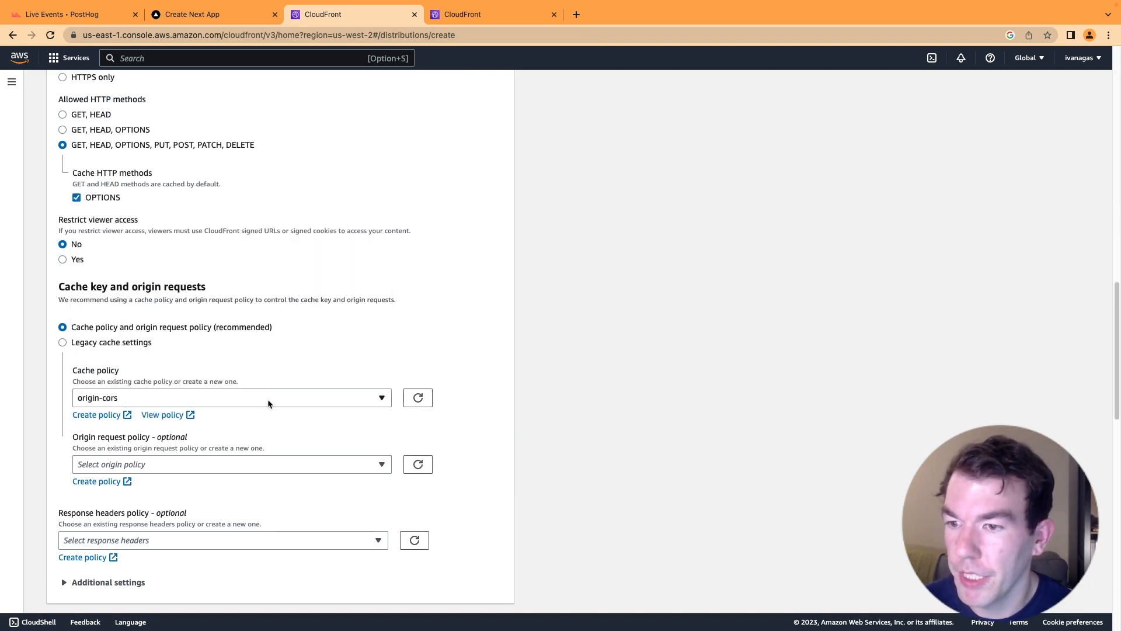
pyautogui.moveTo(248, 432)
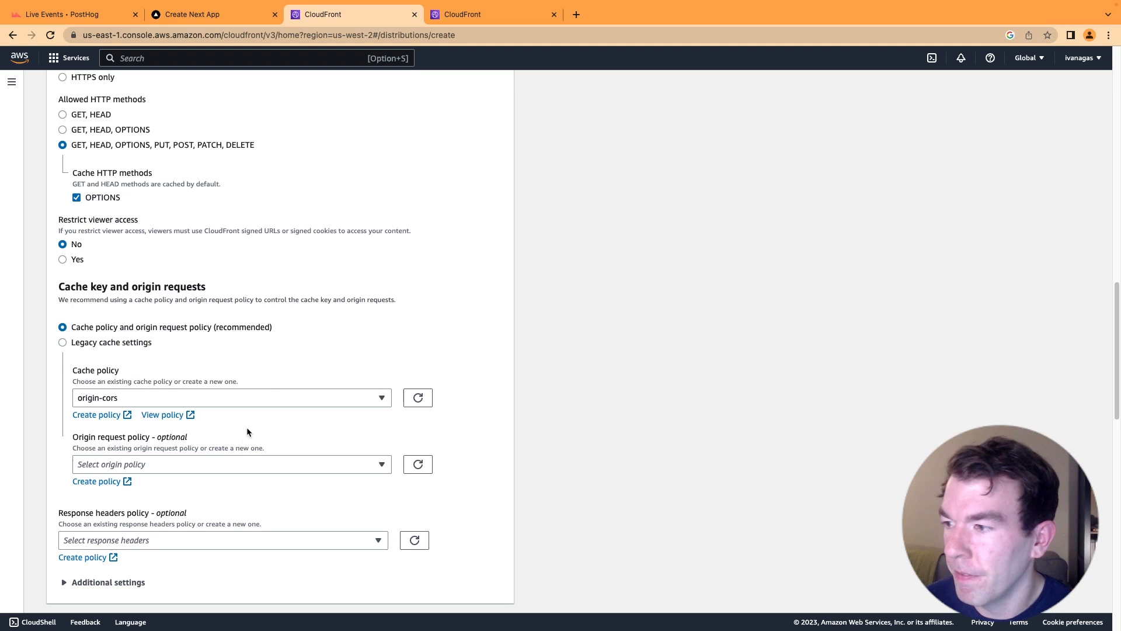
pyautogui.moveTo(188, 470)
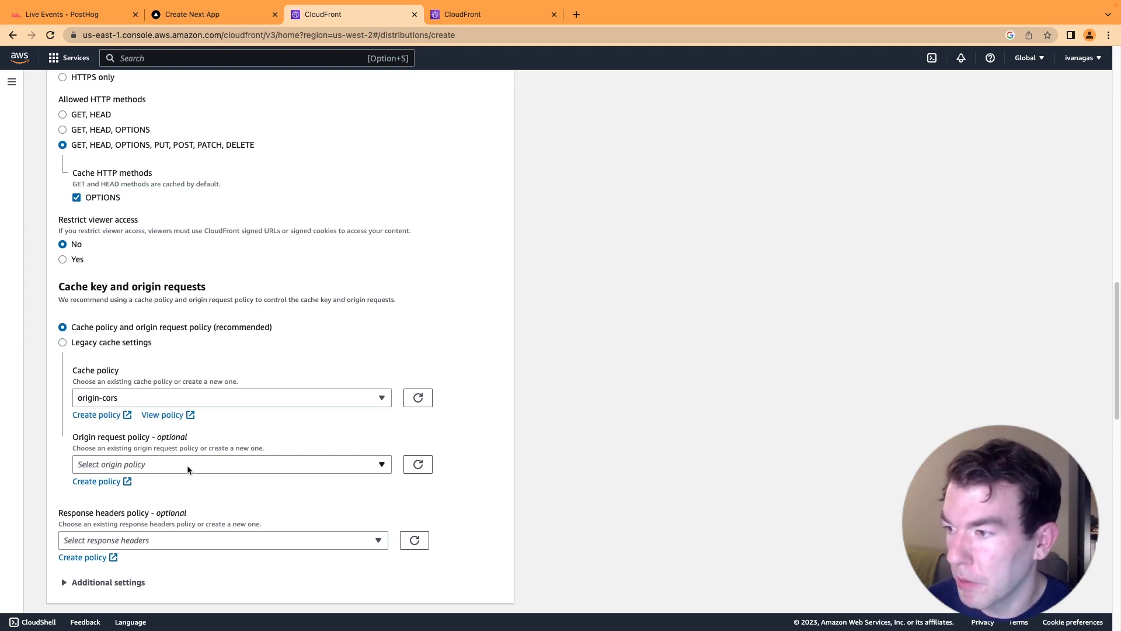
pyautogui.click(231, 464)
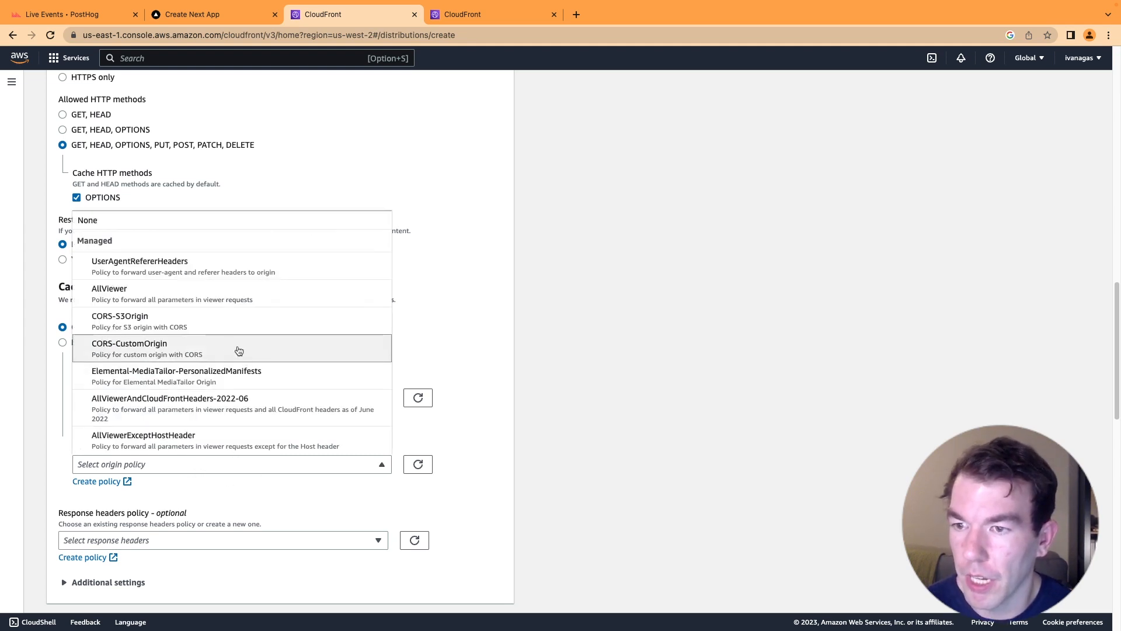
pyautogui.click(130, 348)
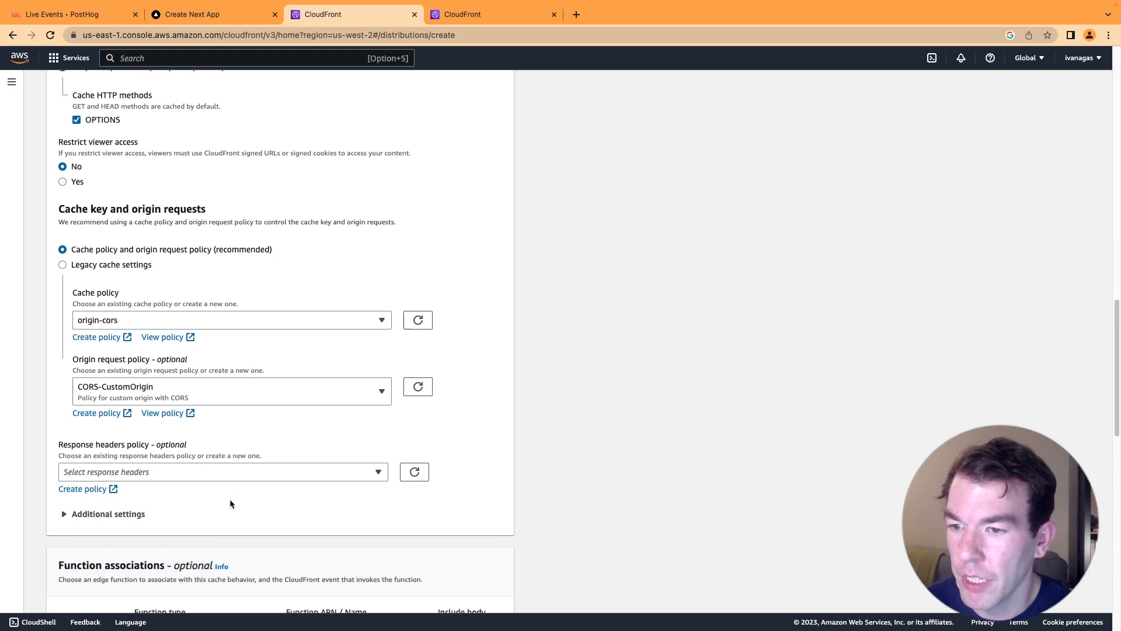
# - Choose CORS-with-preflight-and-SecurityHeadersPolicy as the response headers policy
pyautogui.scroll(-3)
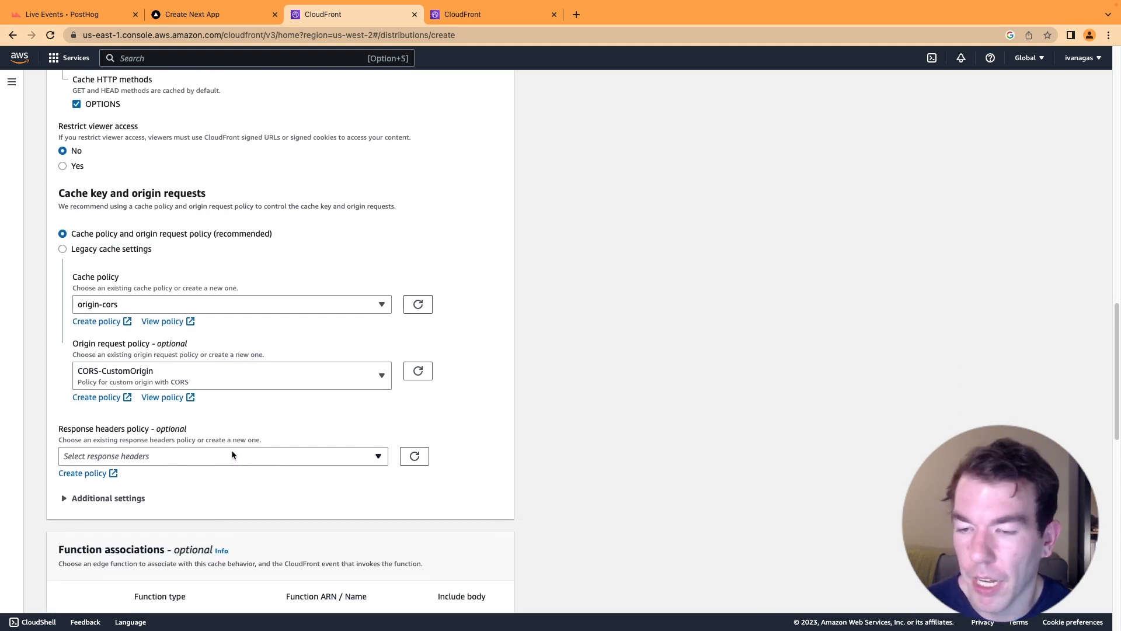
pyautogui.click(223, 455)
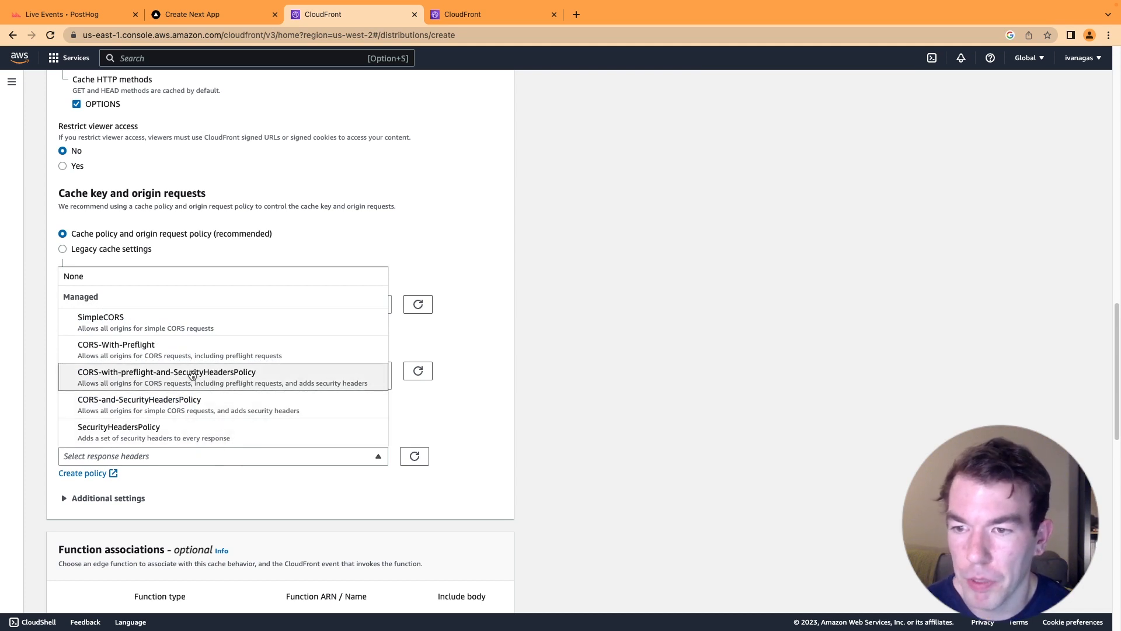
pyautogui.moveTo(246, 381)
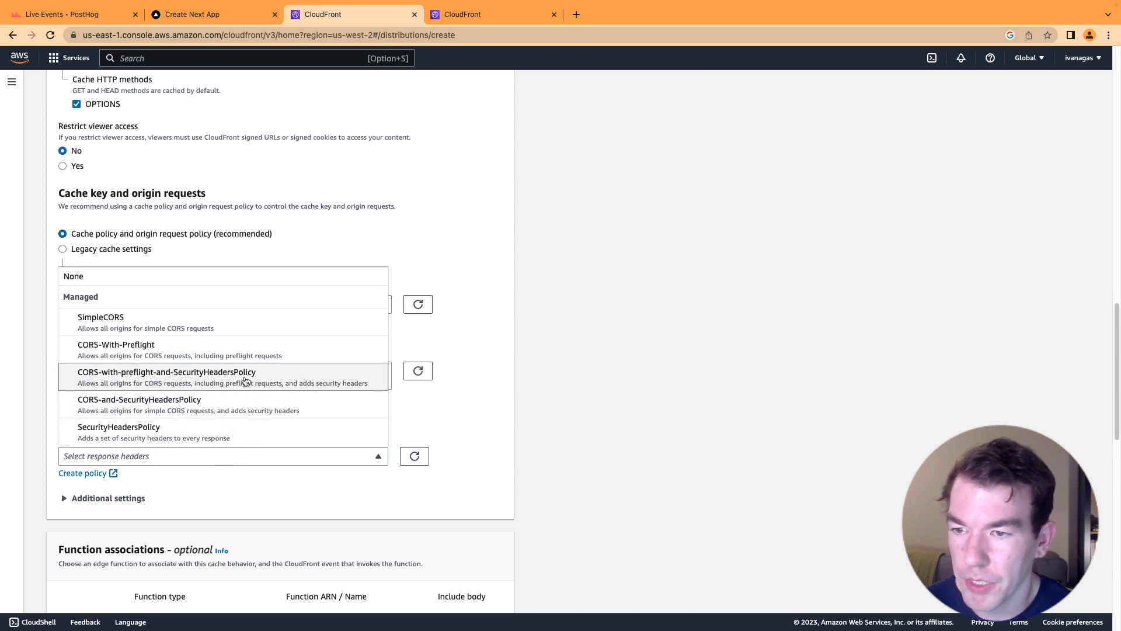
pyautogui.click(165, 377)
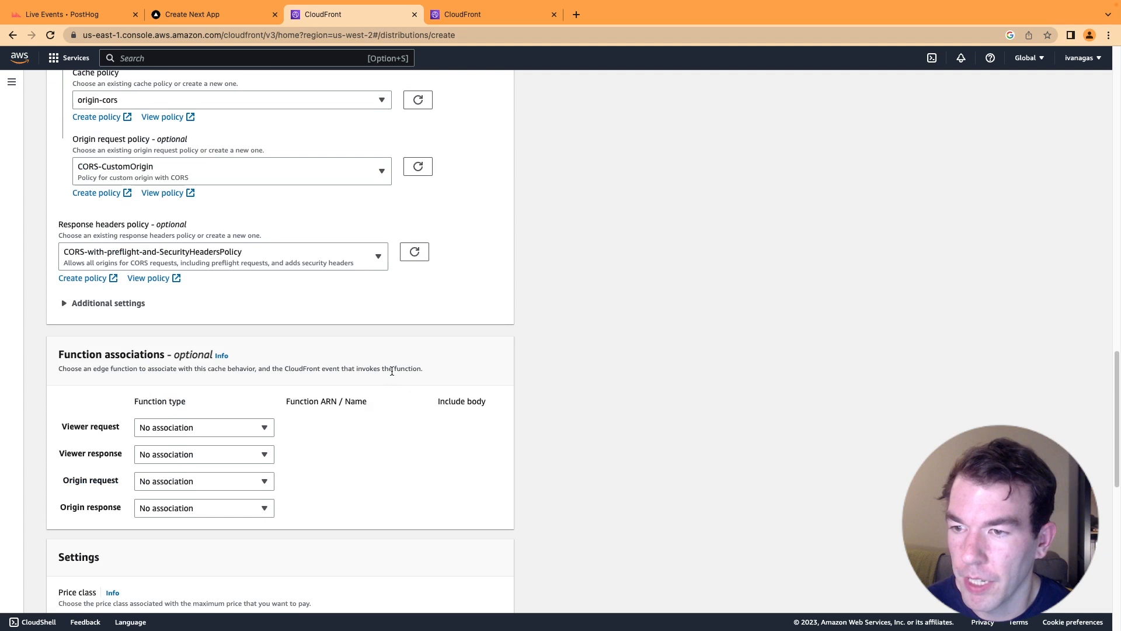
# - Create the distribution with default remaining settings
pyautogui.scroll(-3)
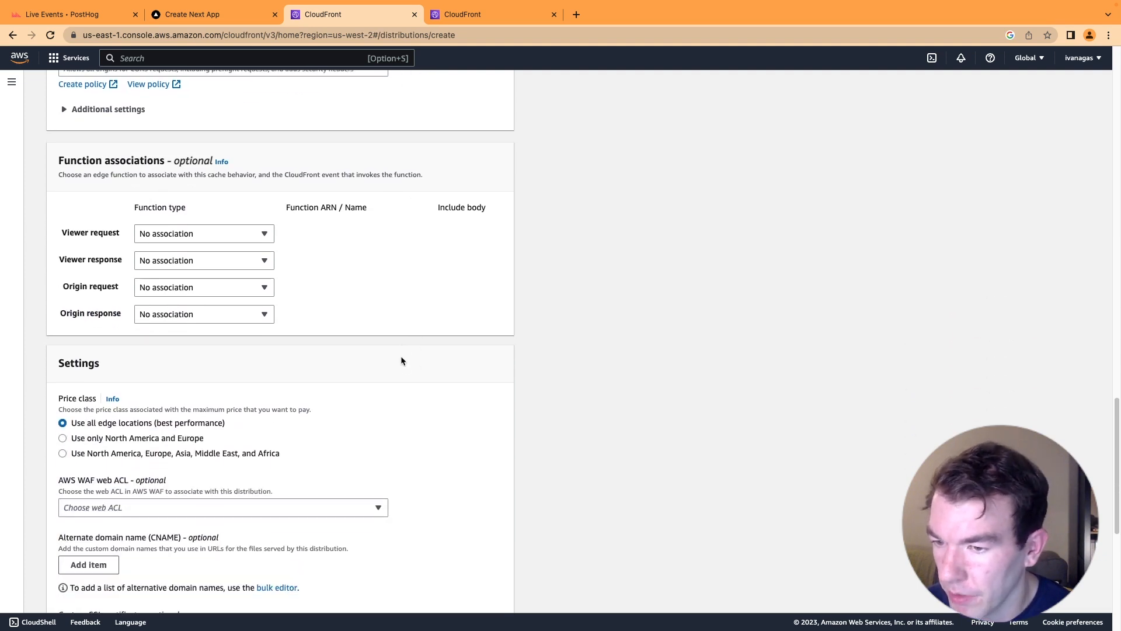
pyautogui.scroll(-3)
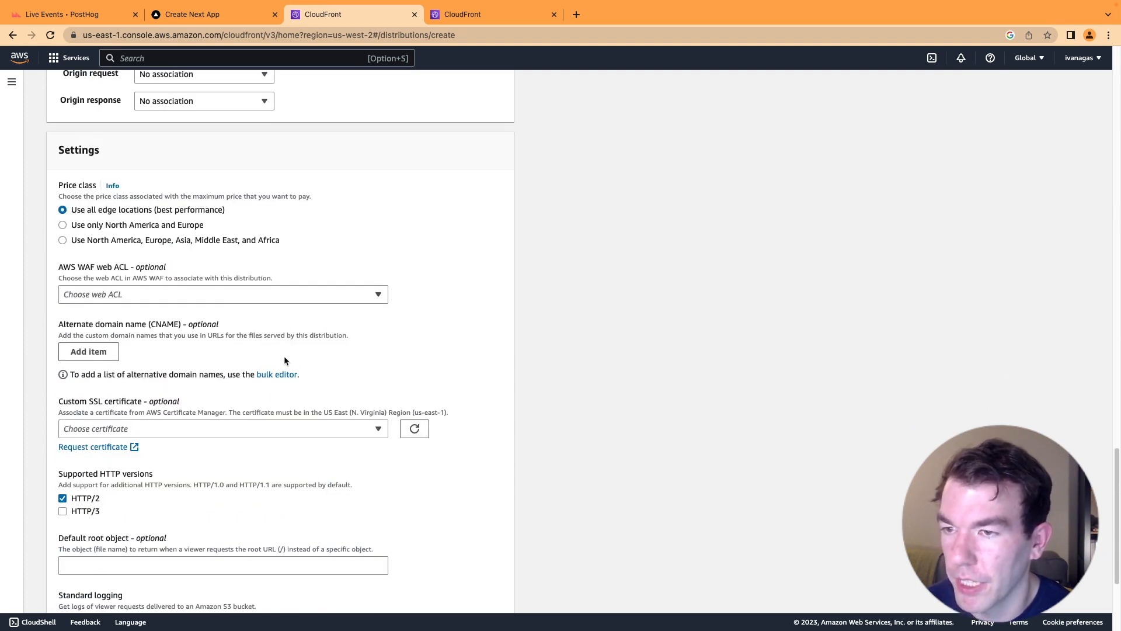
pyautogui.scroll(-3)
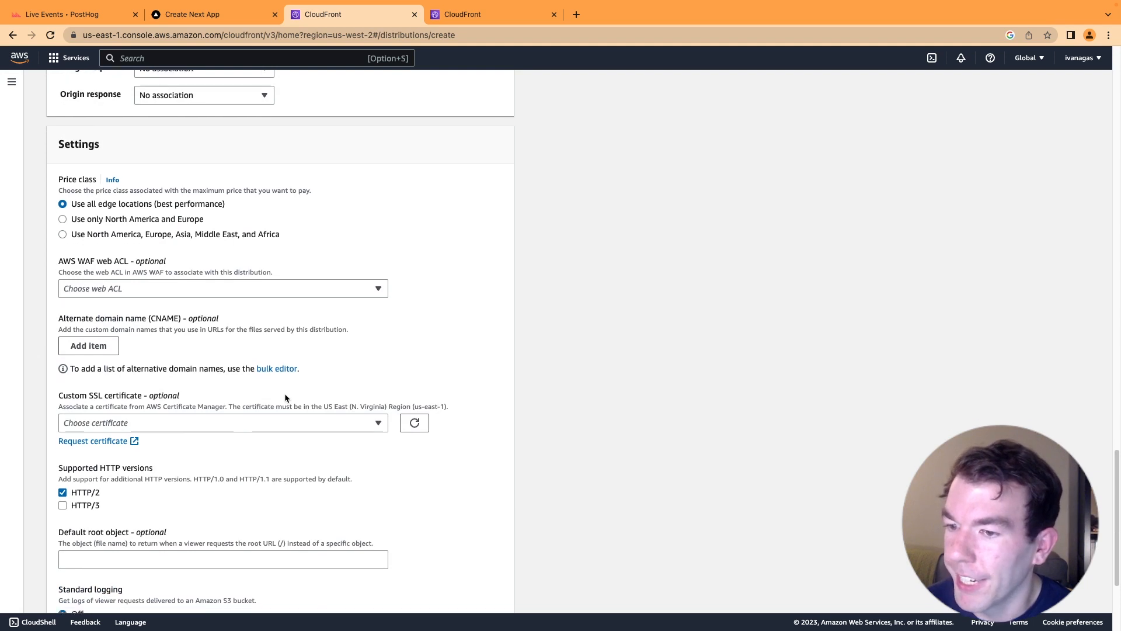
pyautogui.scroll(-3)
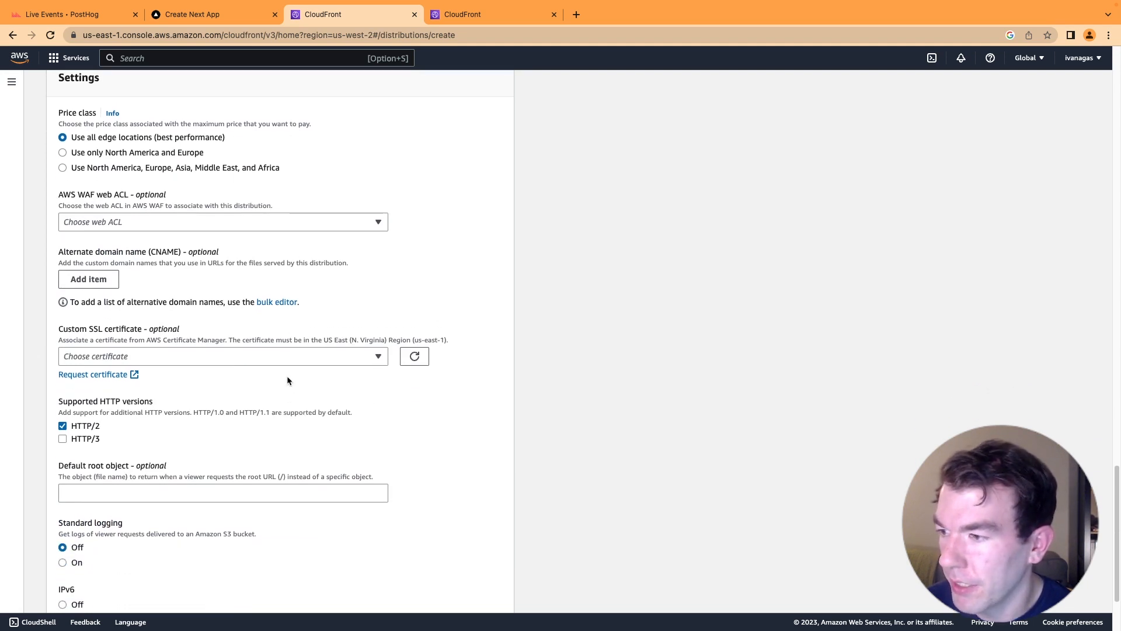
pyautogui.scroll(-3)
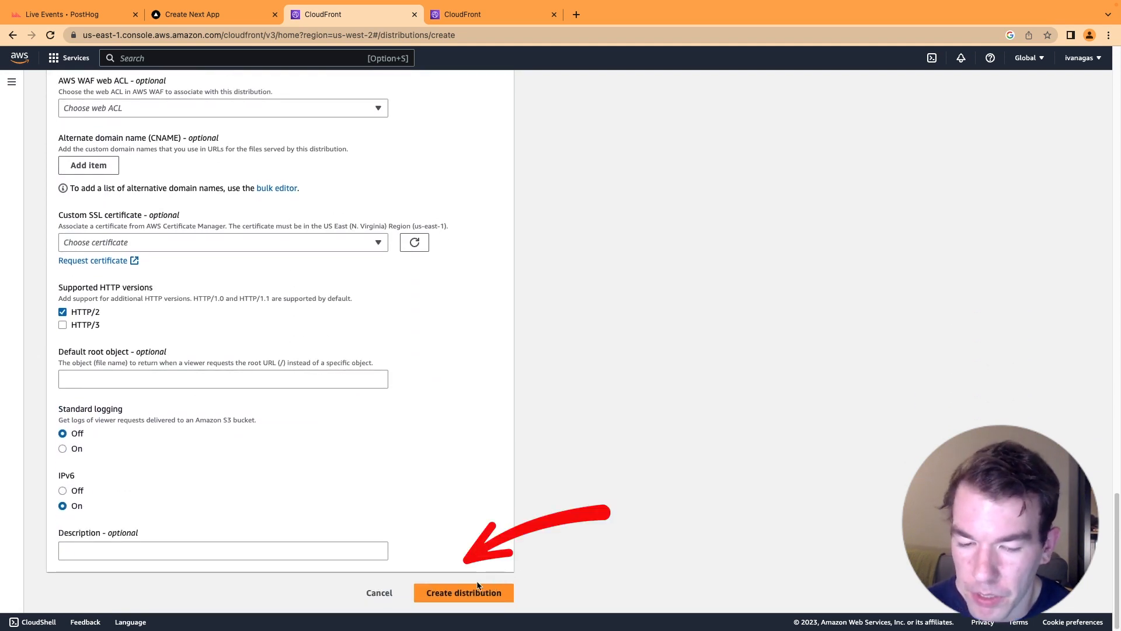
pyautogui.click(463, 592)
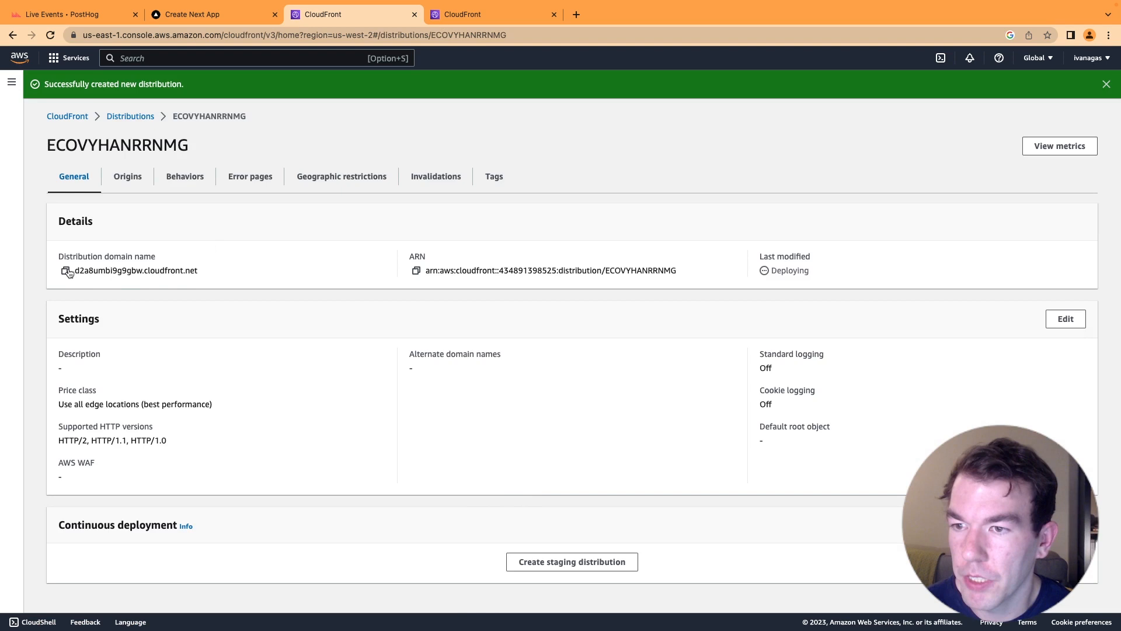
# - Copy the distribution domain name d2a8umbi9g9gbw.cloudfront.net
pyautogui.click(67, 271)
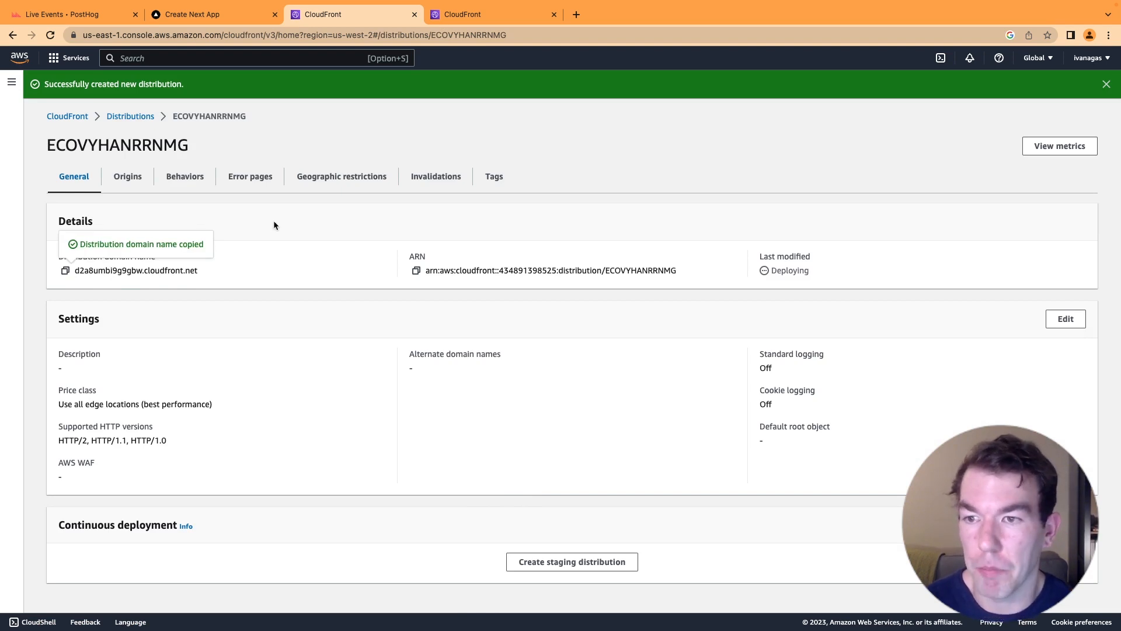
pyautogui.click(12, 83)
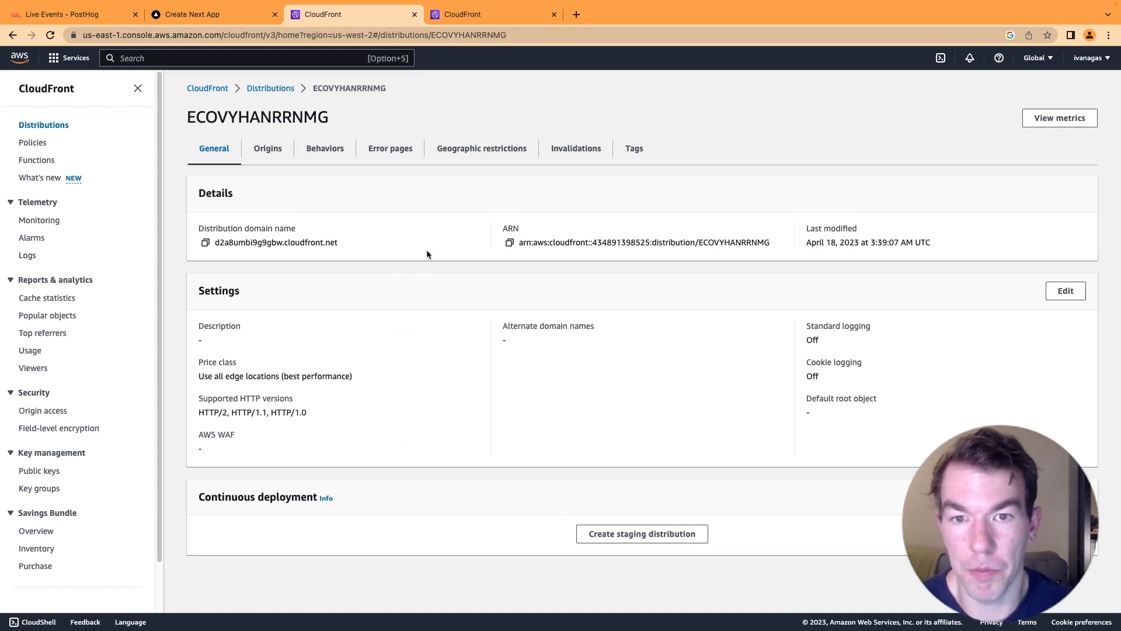
pyautogui.moveTo(549, 238)
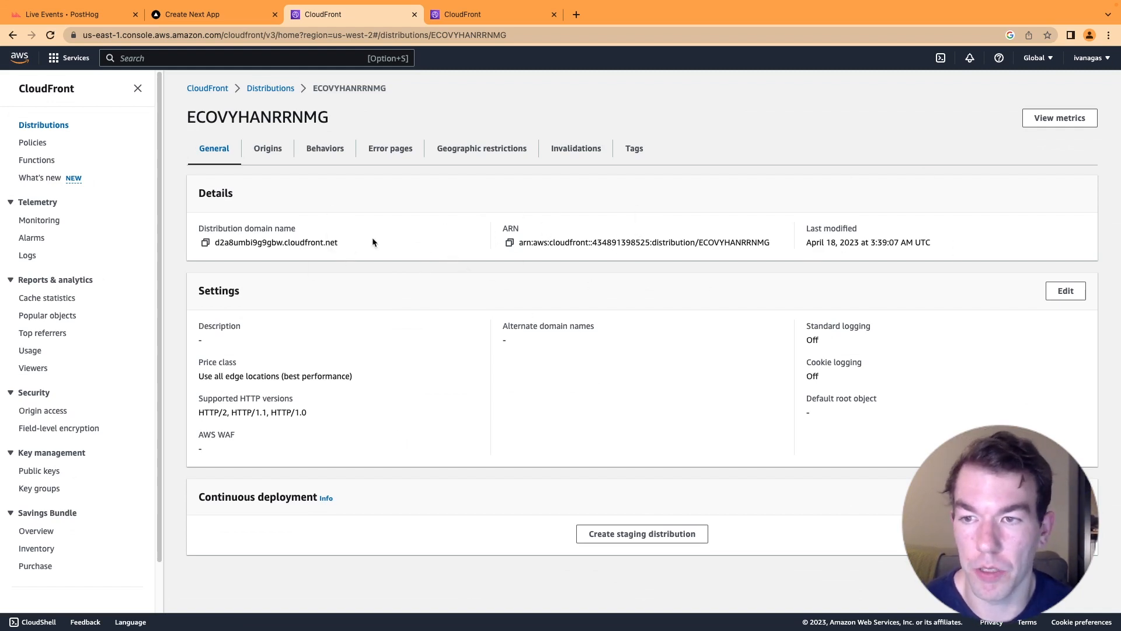
pyautogui.moveTo(236, 256)
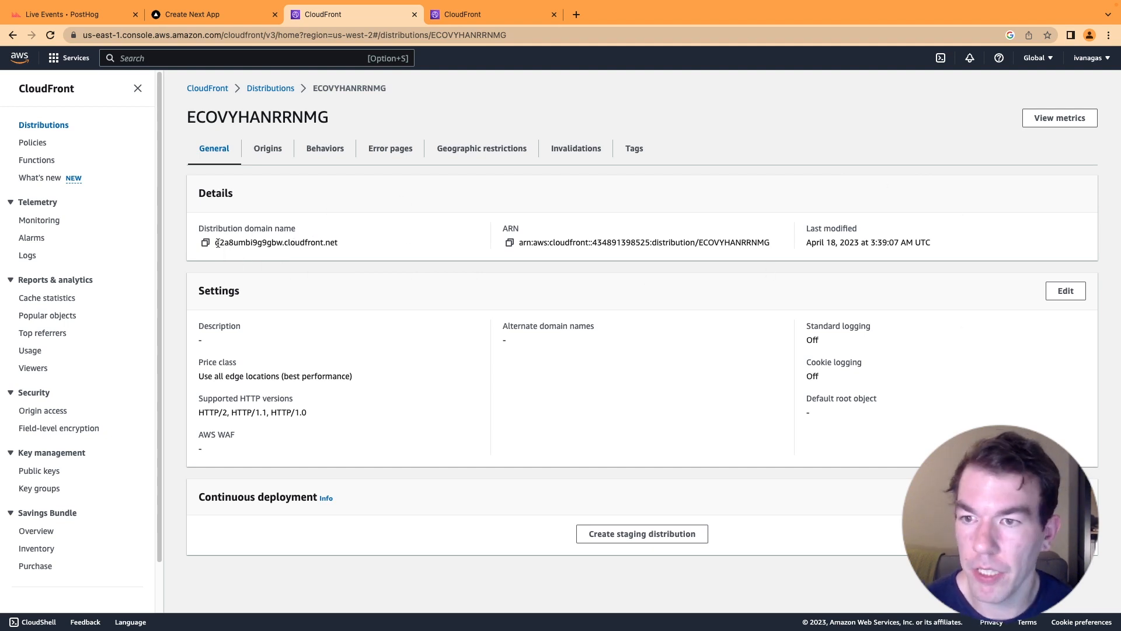
pyautogui.click(205, 243)
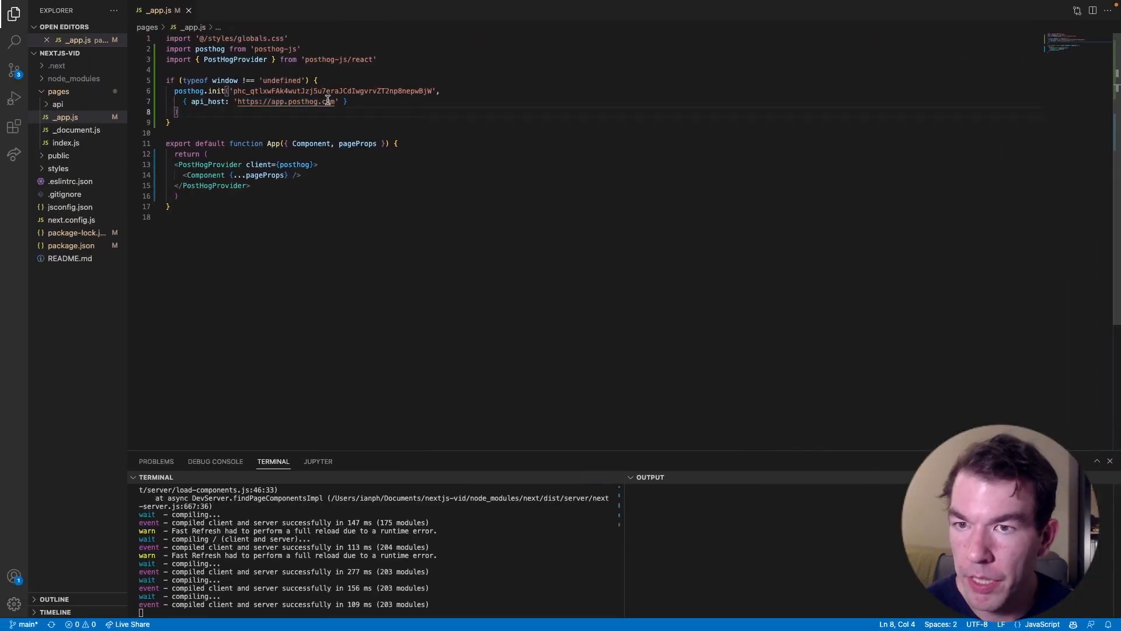
# - Select the app.posthog.com api_host value in _app.js and delete it
pyautogui.doubleClick(286, 101)
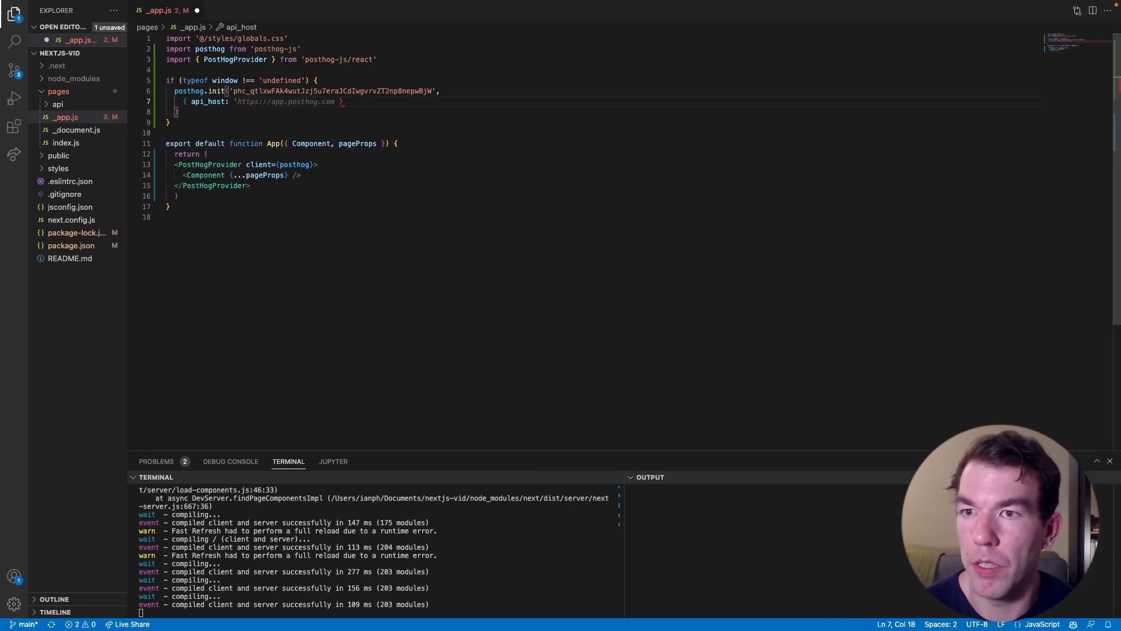
pyautogui.press('Backspace')
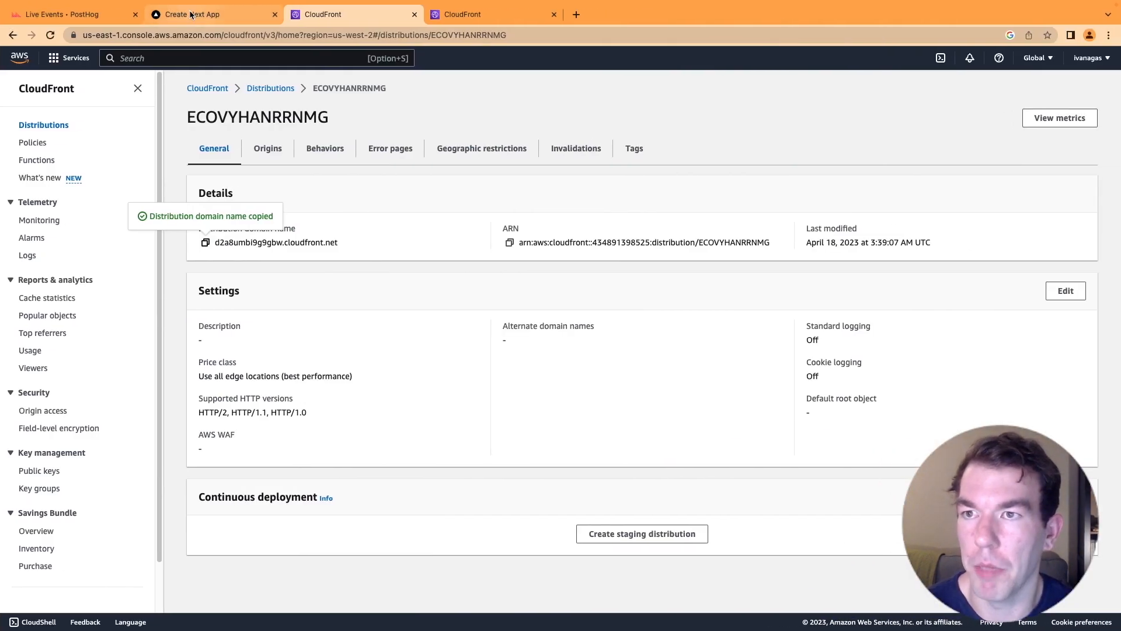
# - Confirm the app's ?ip=1 PostHog request went to d2a8umbi9g9gbw.cloudfront.net with status 200, then check Live Events
pyautogui.click(191, 13)
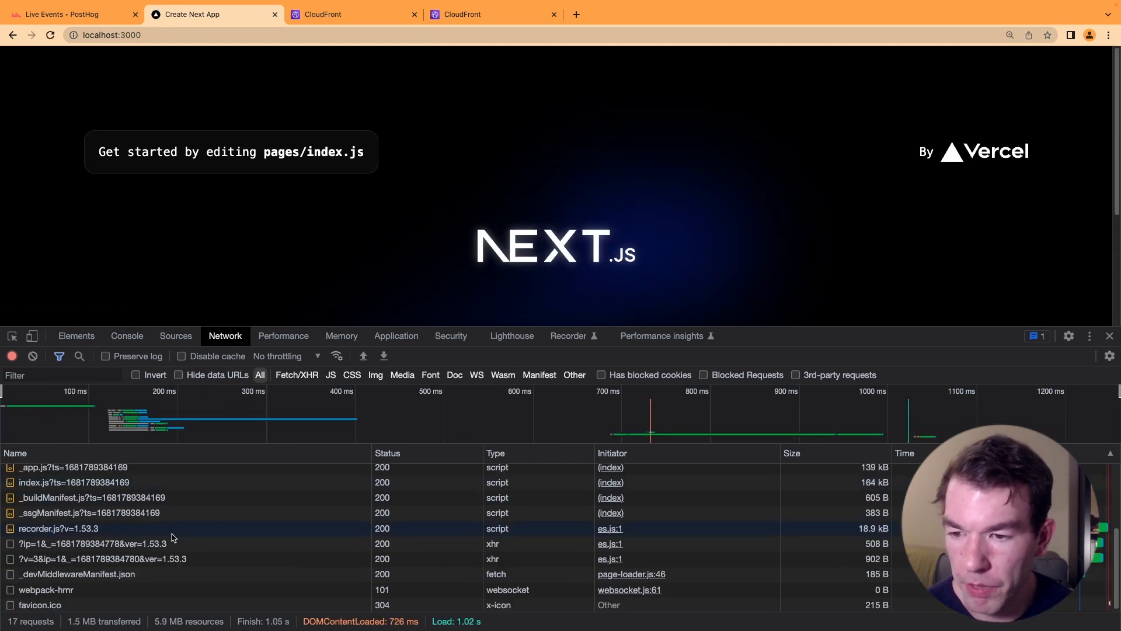
pyautogui.click(59, 544)
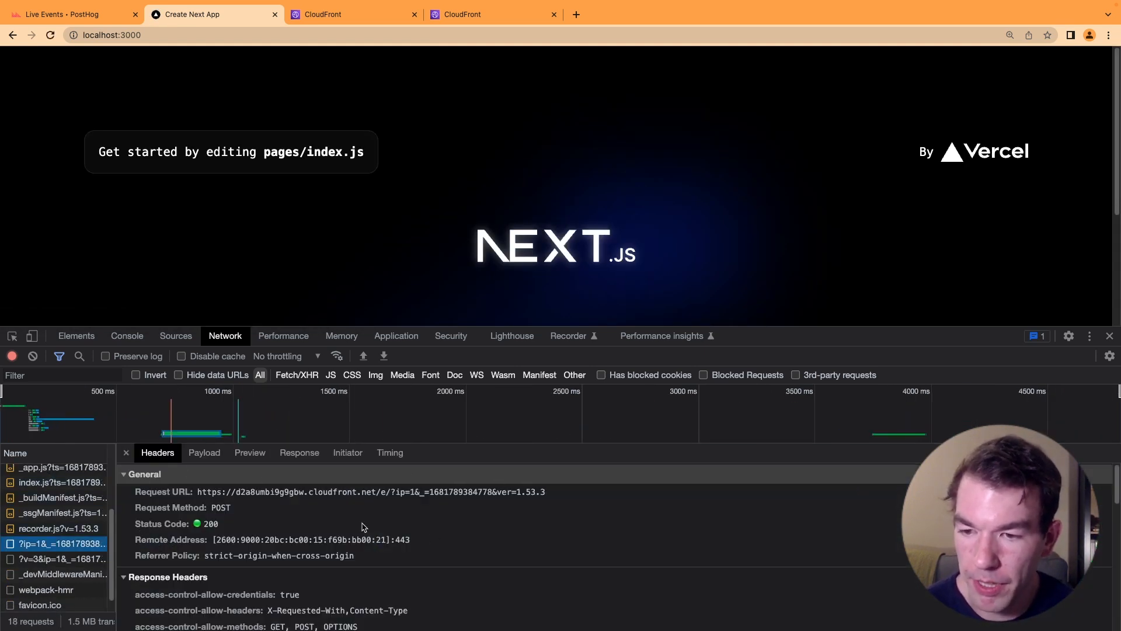
pyautogui.moveTo(191, 491)
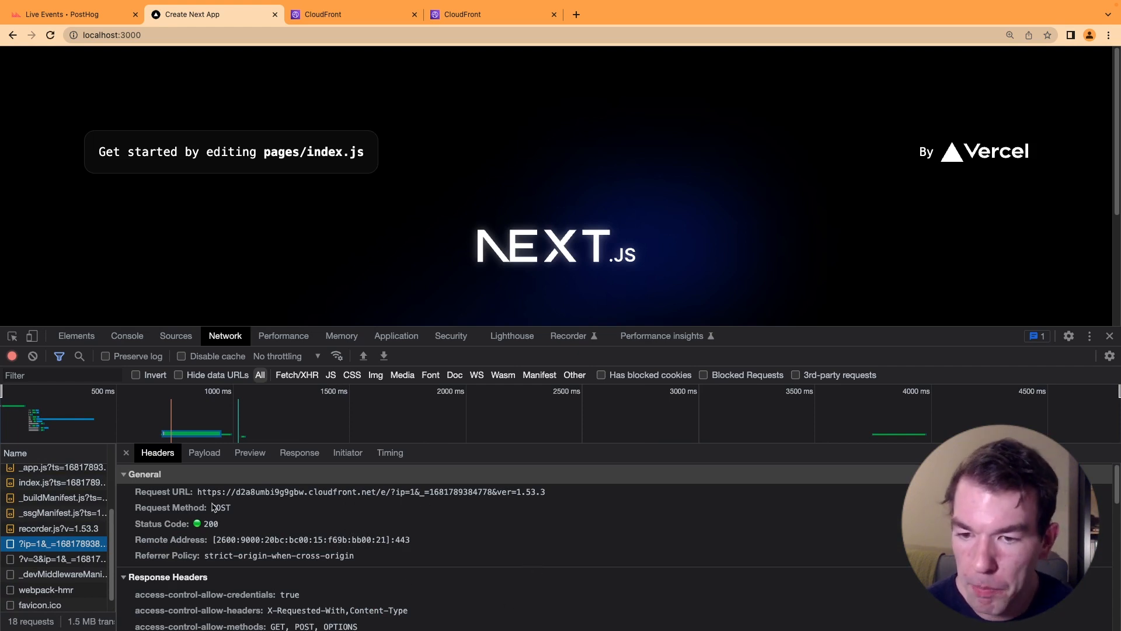
pyautogui.moveTo(565, 207)
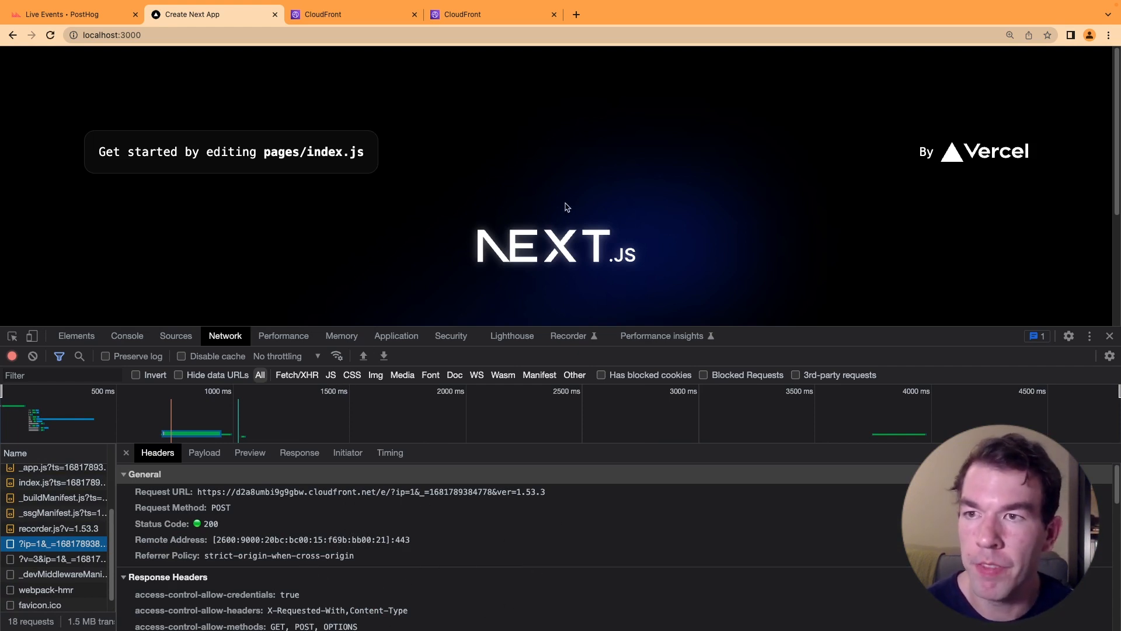
pyautogui.click(67, 14)
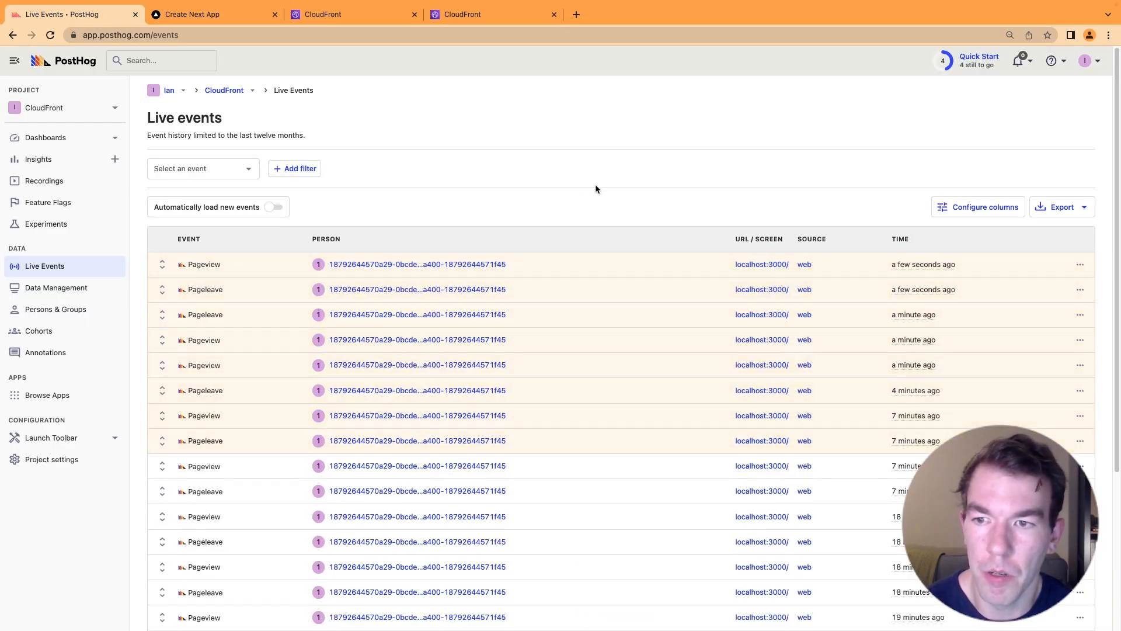
pyautogui.moveTo(372, 226)
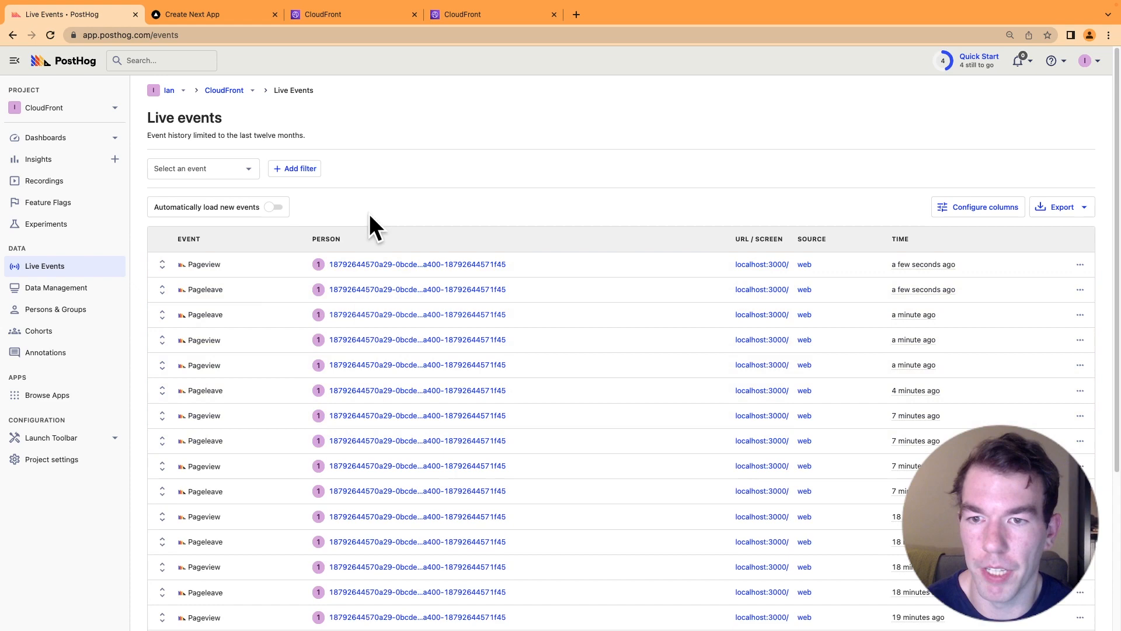
# - Trigger a click on the app's Docs card text and load it in PostHog Live Events
pyautogui.click(211, 14)
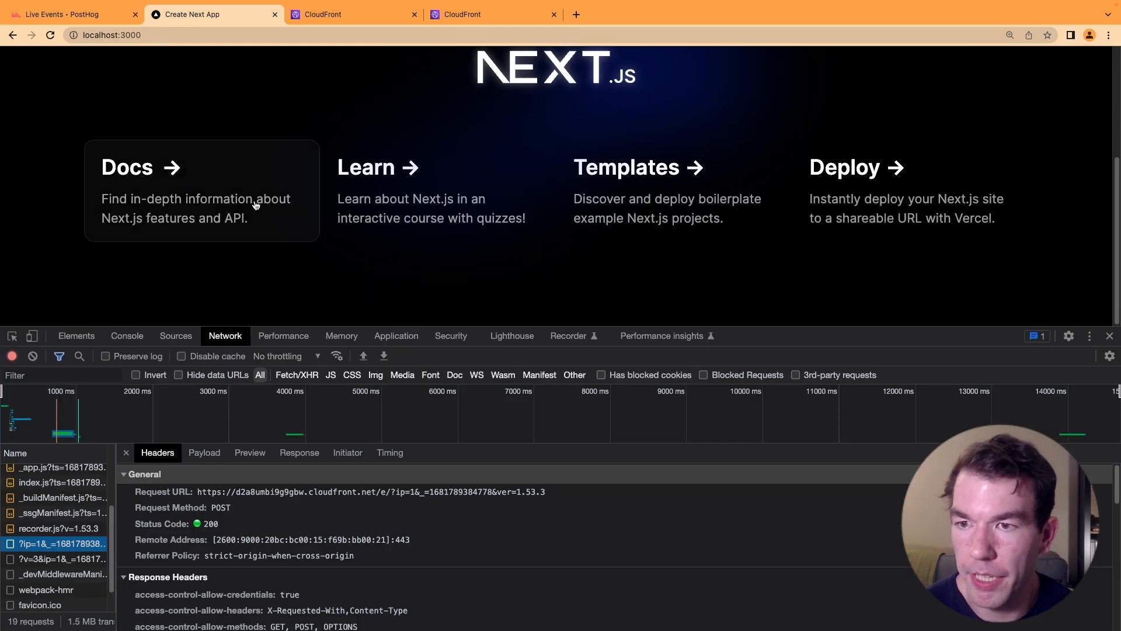
pyautogui.click(64, 14)
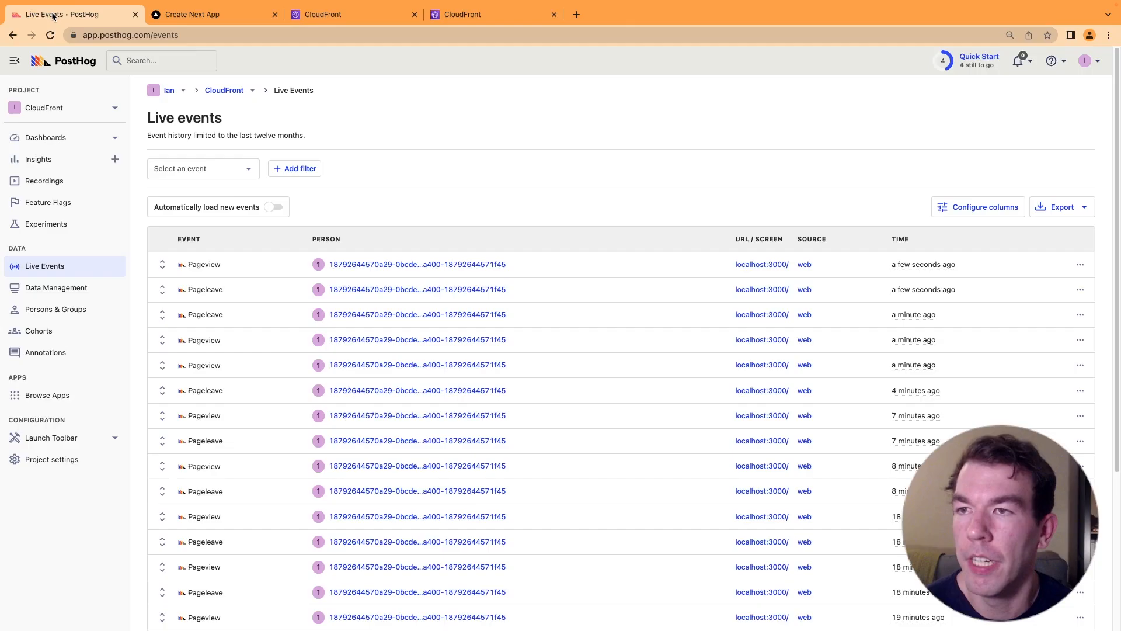
pyautogui.moveTo(471, 223)
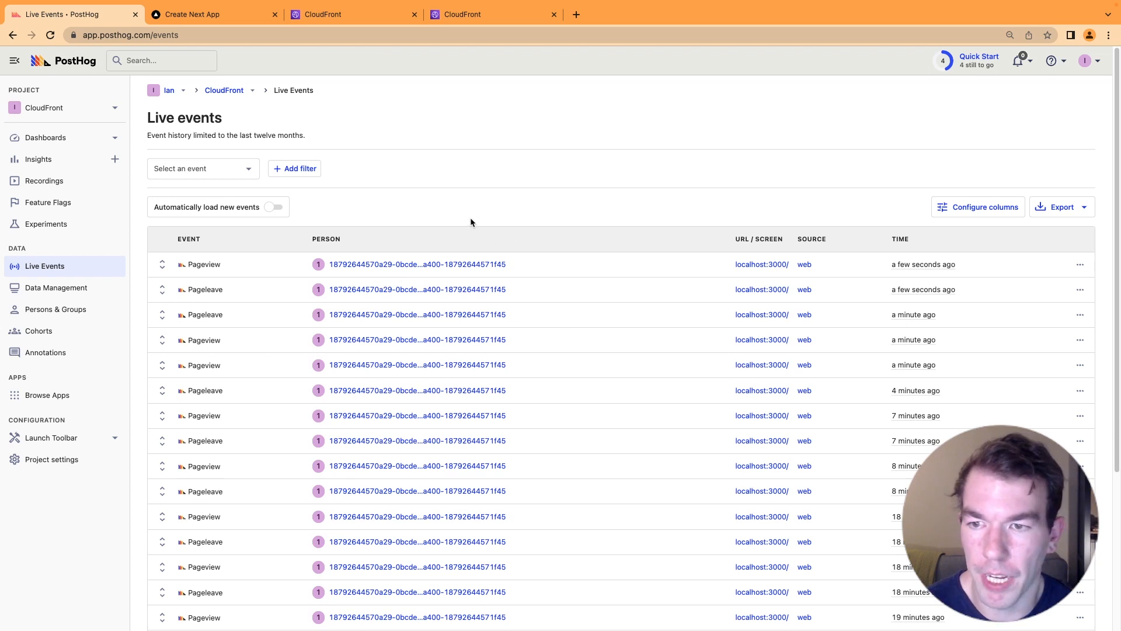
pyautogui.moveTo(543, 265)
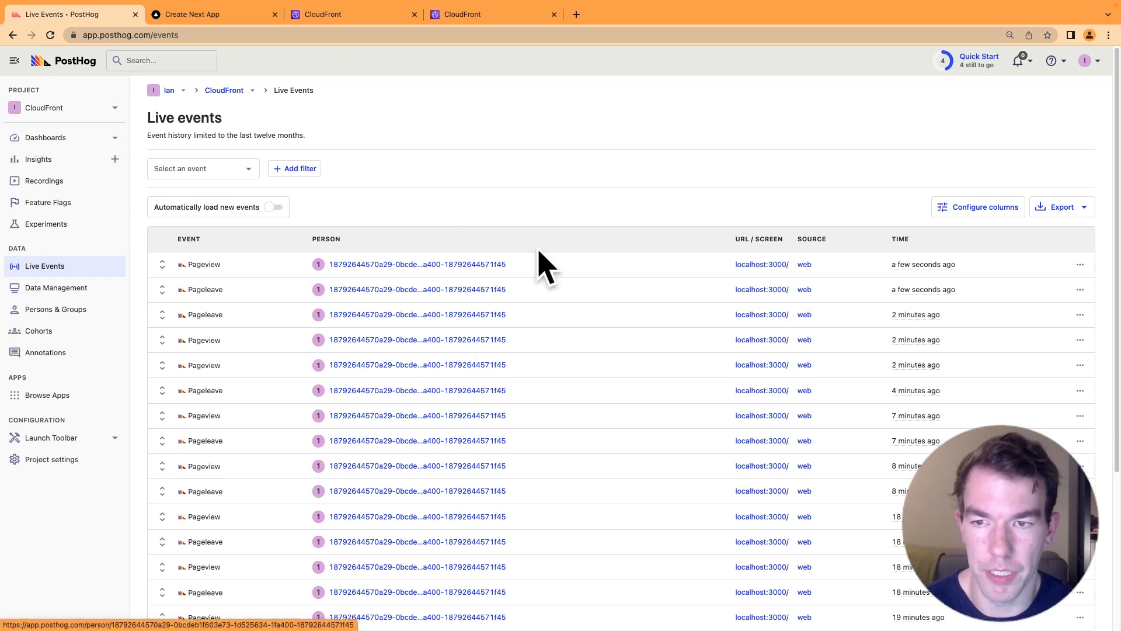
pyautogui.moveTo(520, 408)
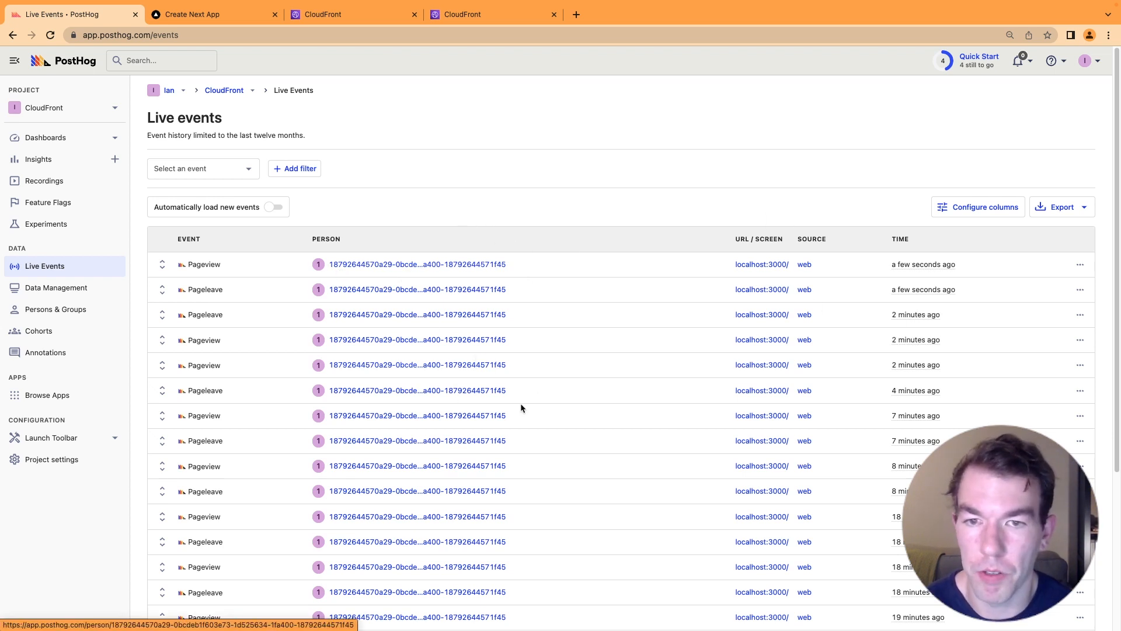
pyautogui.moveTo(501, 199)
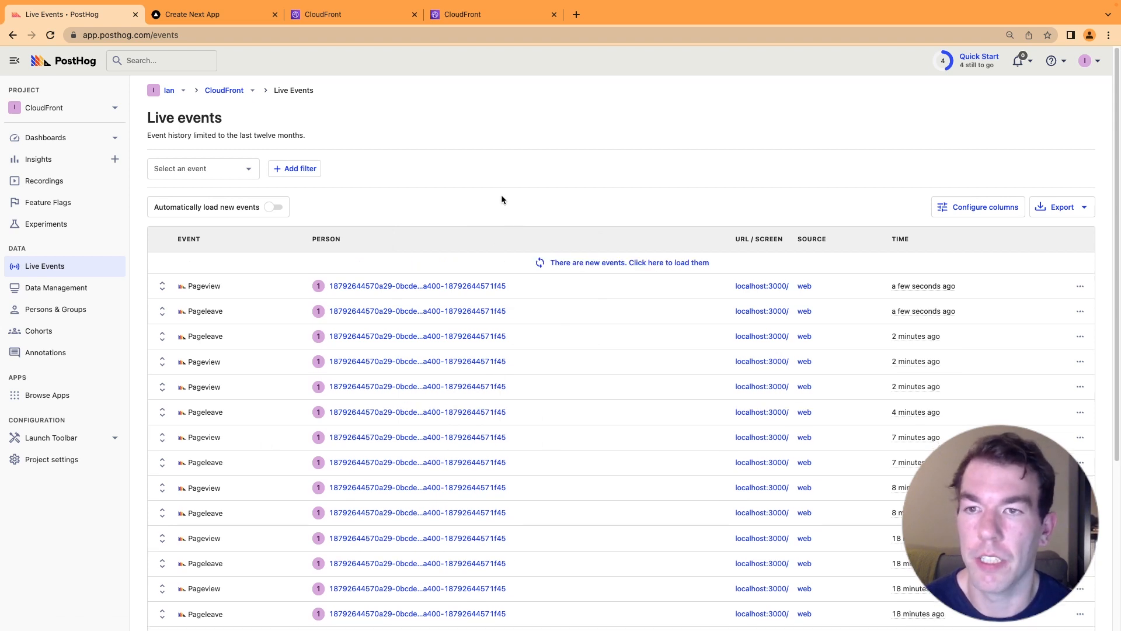
pyautogui.click(629, 262)
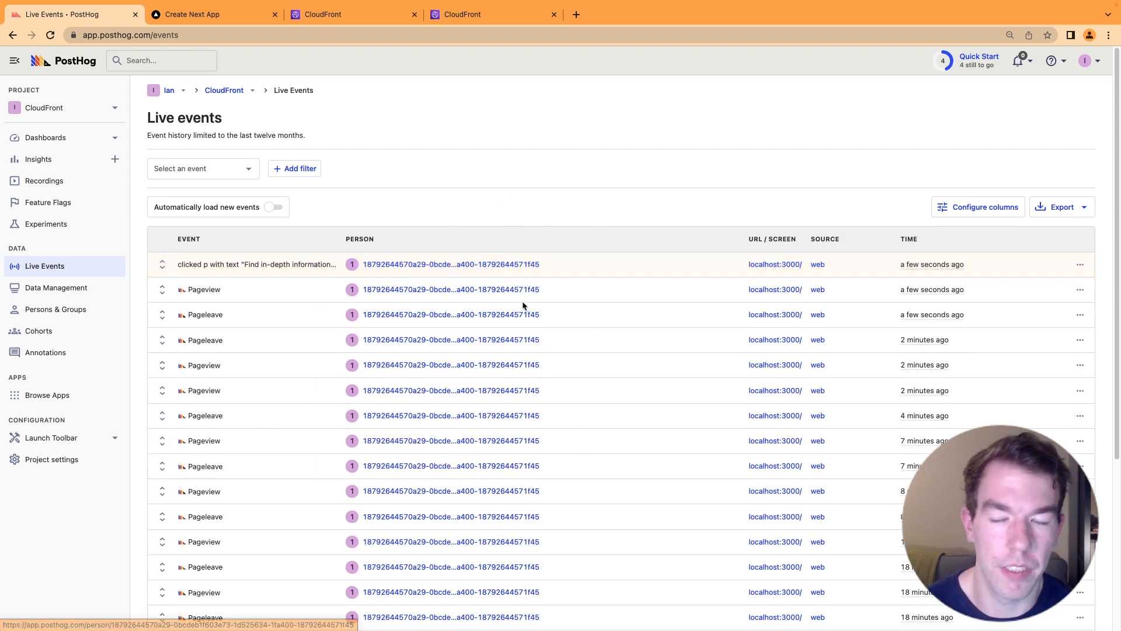